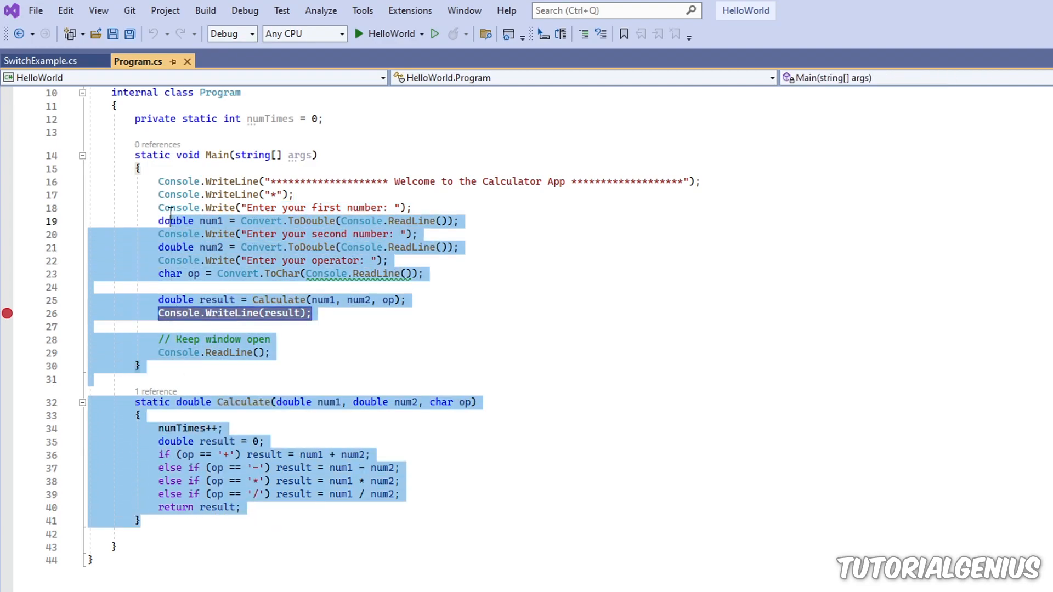
Start the calculator under the debugger and enter 5, 6 and + until it halts at line 26
{"action": "left_click", "coordinate": [214, 300]}
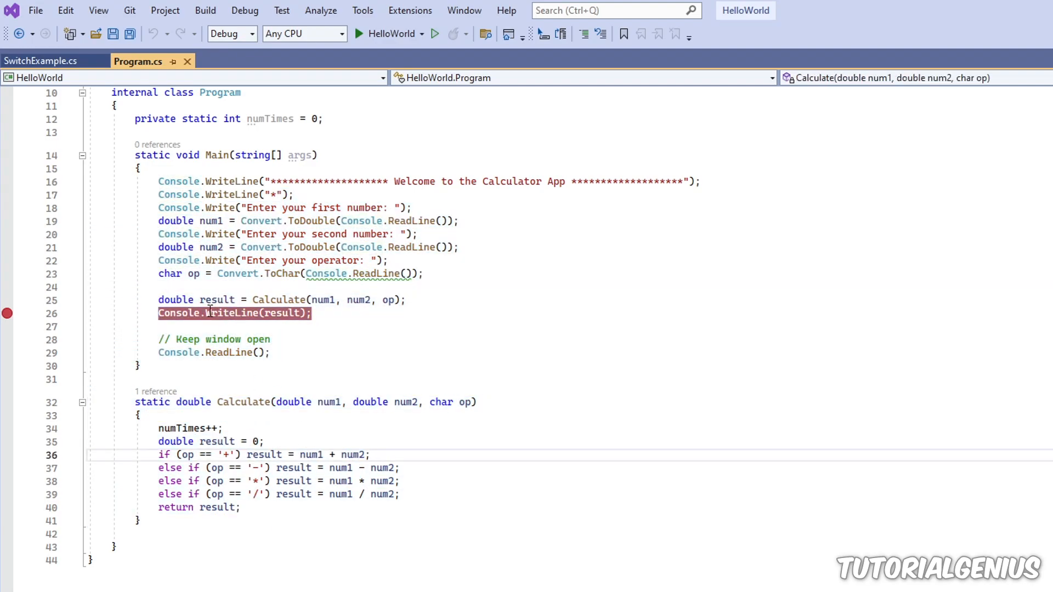
{"action": "mouse_move", "coordinate": [286, 314]}
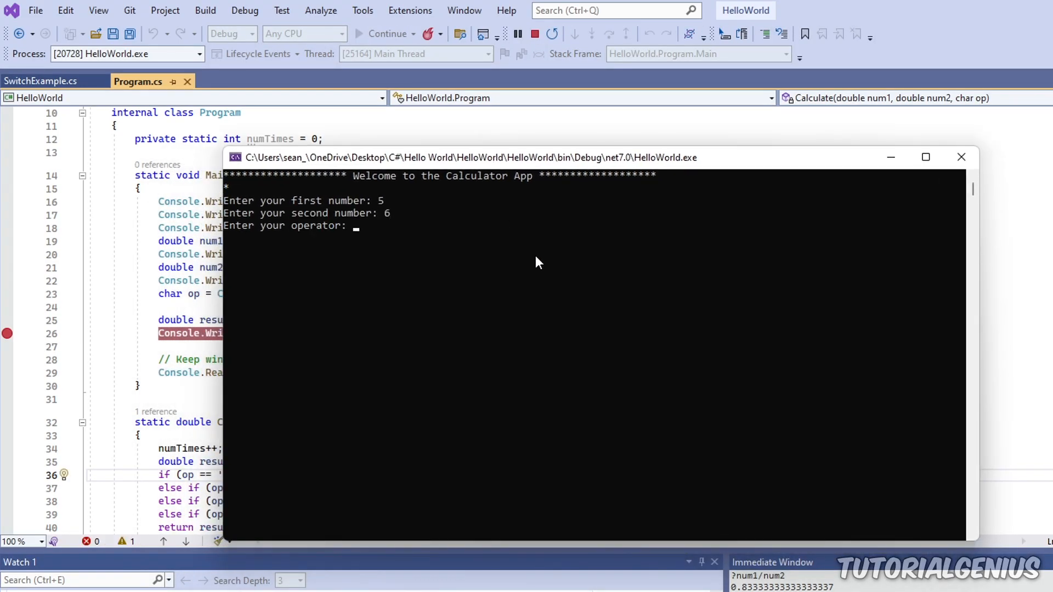
{"action": "type", "text": "+"}
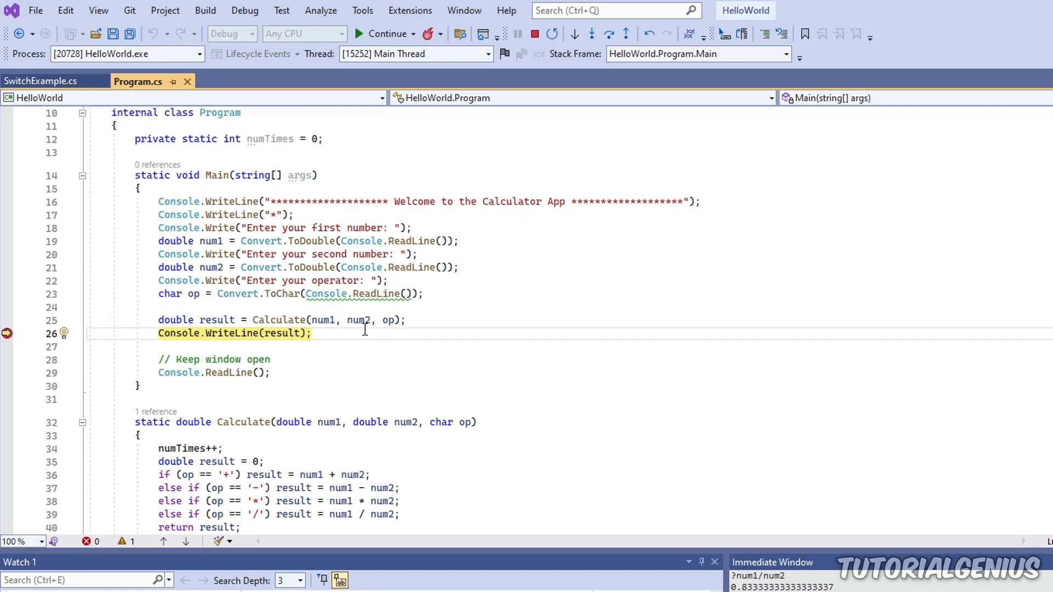
{"action": "mouse_move", "coordinate": [273, 373]}
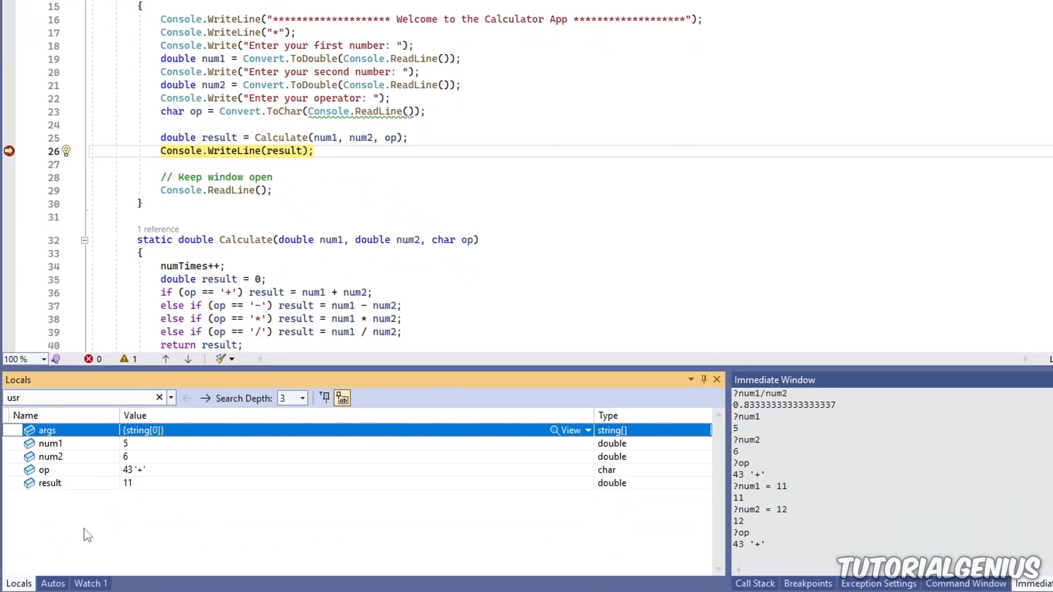
{"action": "mouse_move", "coordinate": [246, 463]}
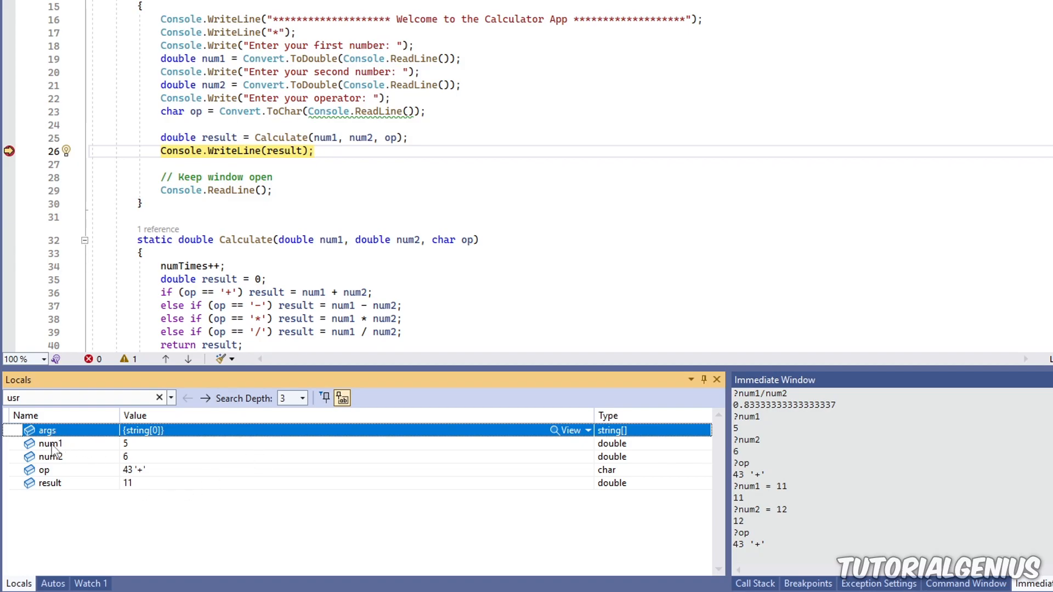
Inspect the Locals rows num1 5, num2 6, op '+' and result 11
{"action": "left_click", "coordinate": [51, 443]}
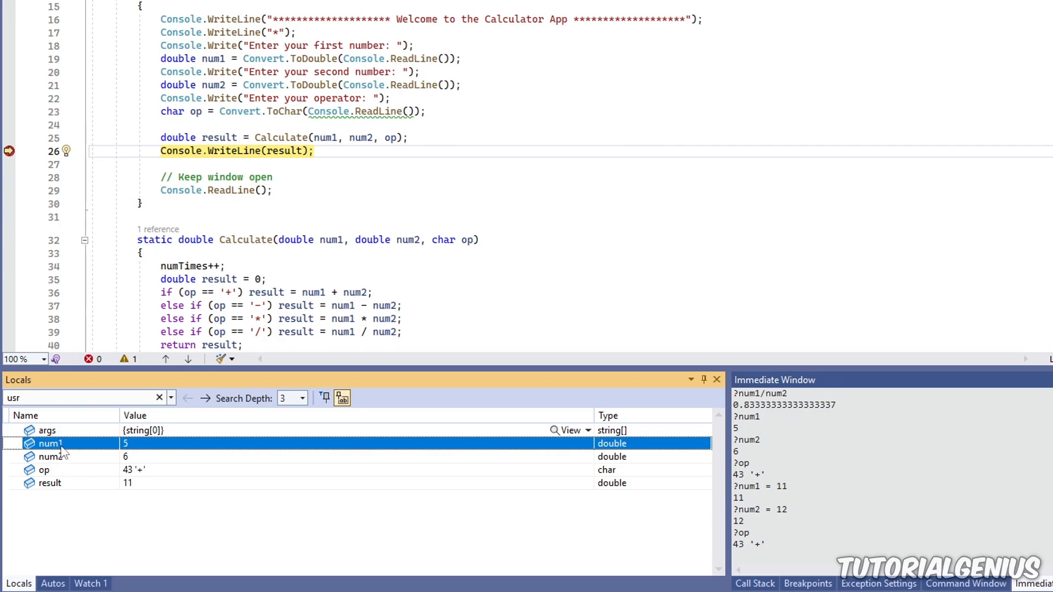
{"action": "left_click", "coordinate": [51, 456]}
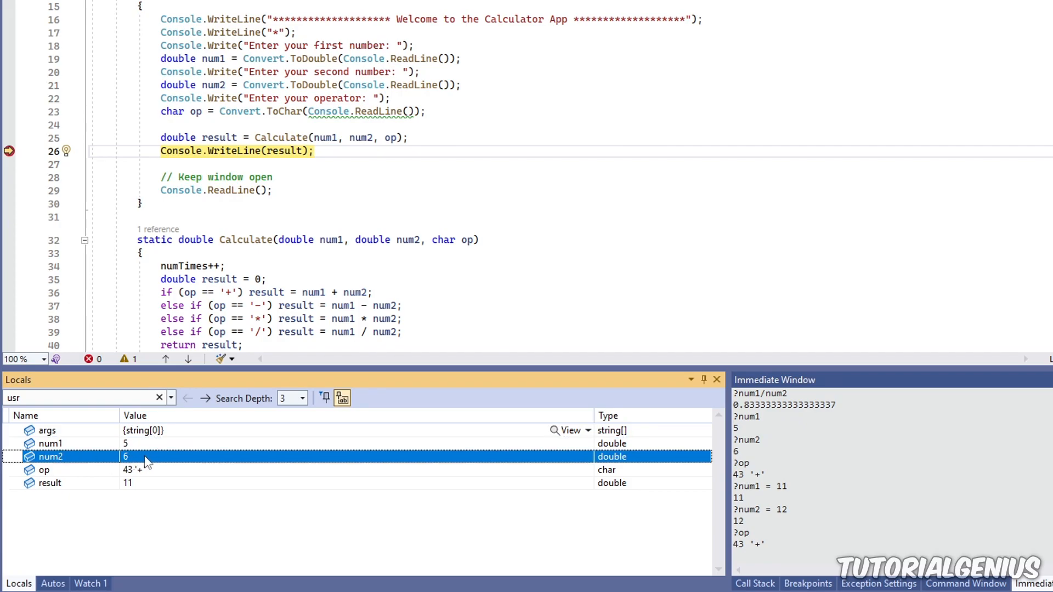
{"action": "left_click", "coordinate": [44, 469]}
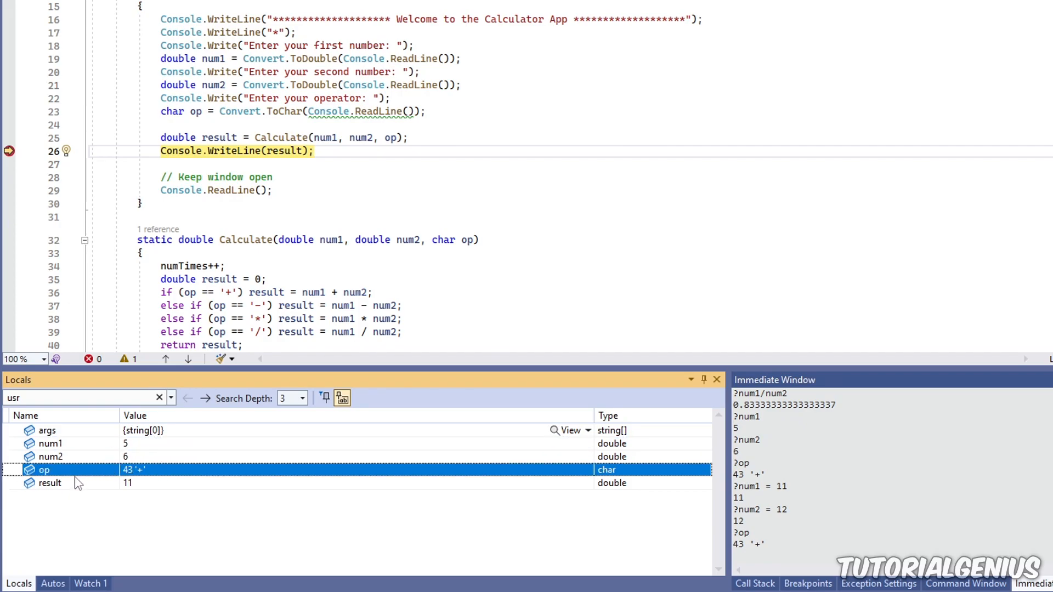
{"action": "left_click", "coordinate": [49, 482]}
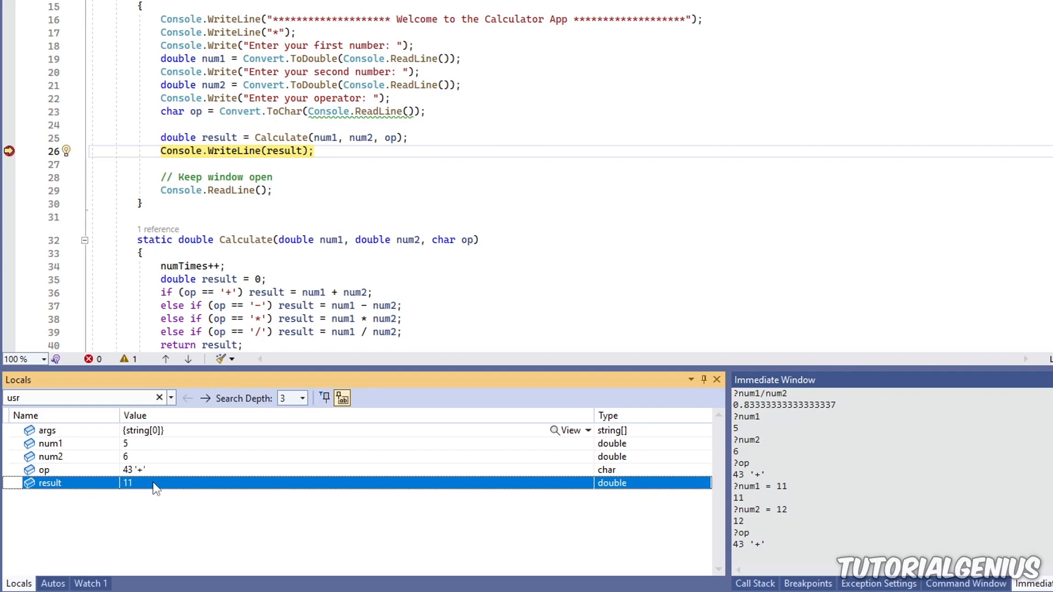
{"action": "mouse_move", "coordinate": [76, 544]}
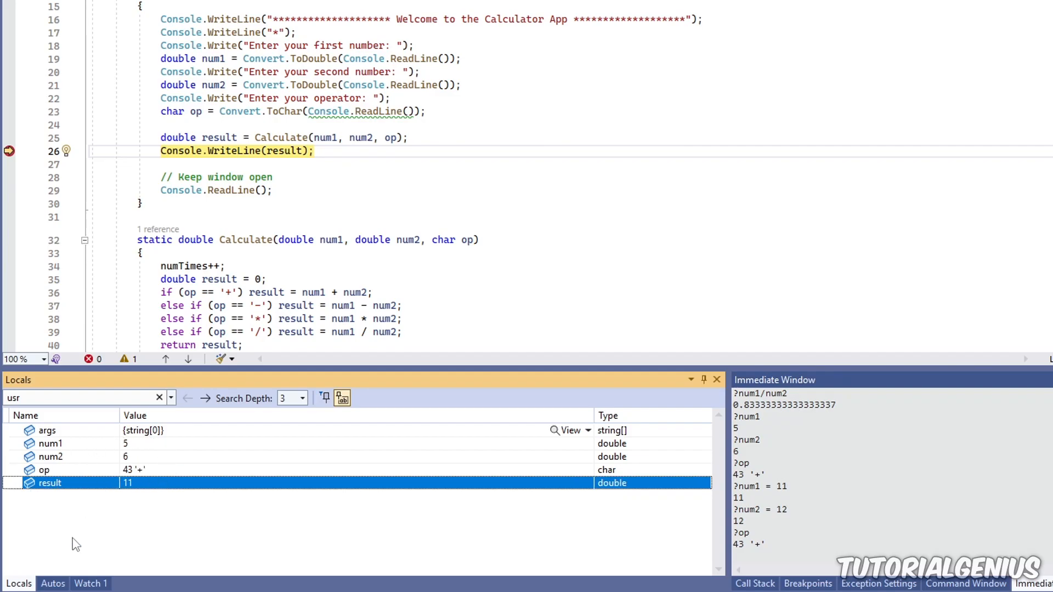
{"action": "mouse_move", "coordinate": [89, 541]}
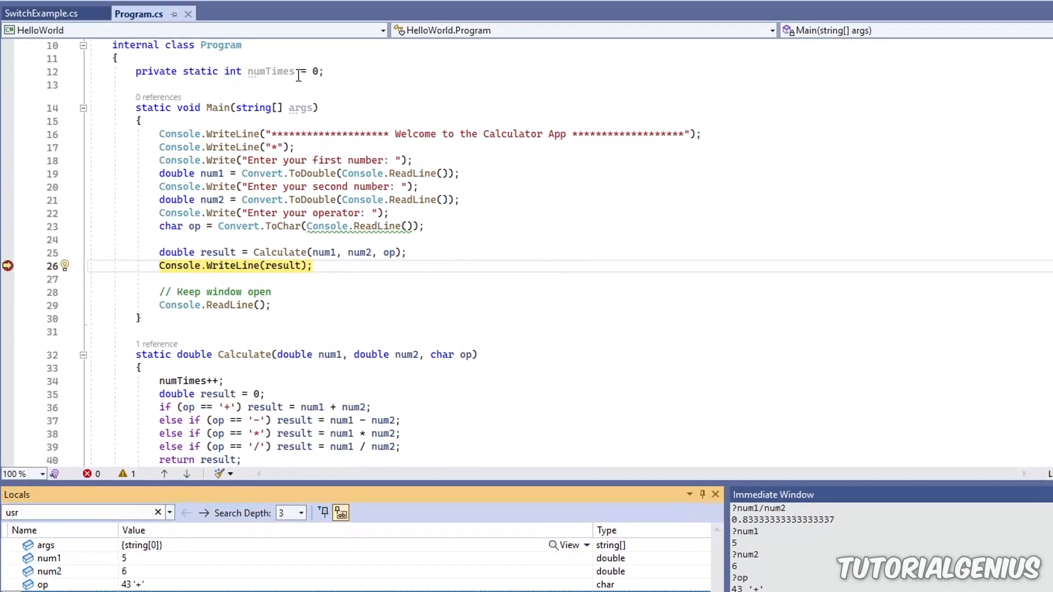
{"action": "left_click", "coordinate": [245, 10]}
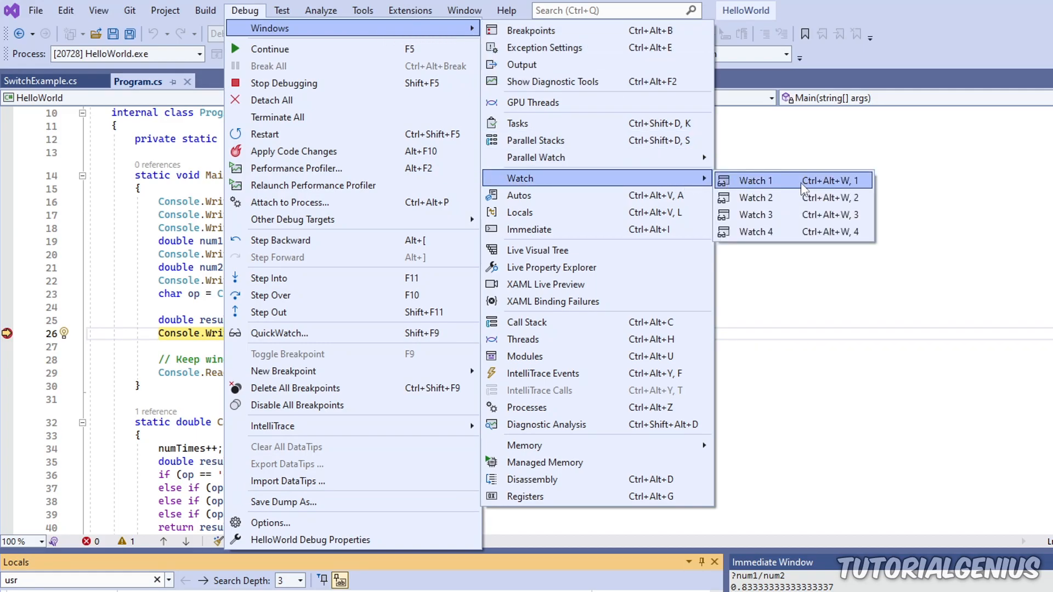
{"action": "mouse_move", "coordinate": [778, 214]}
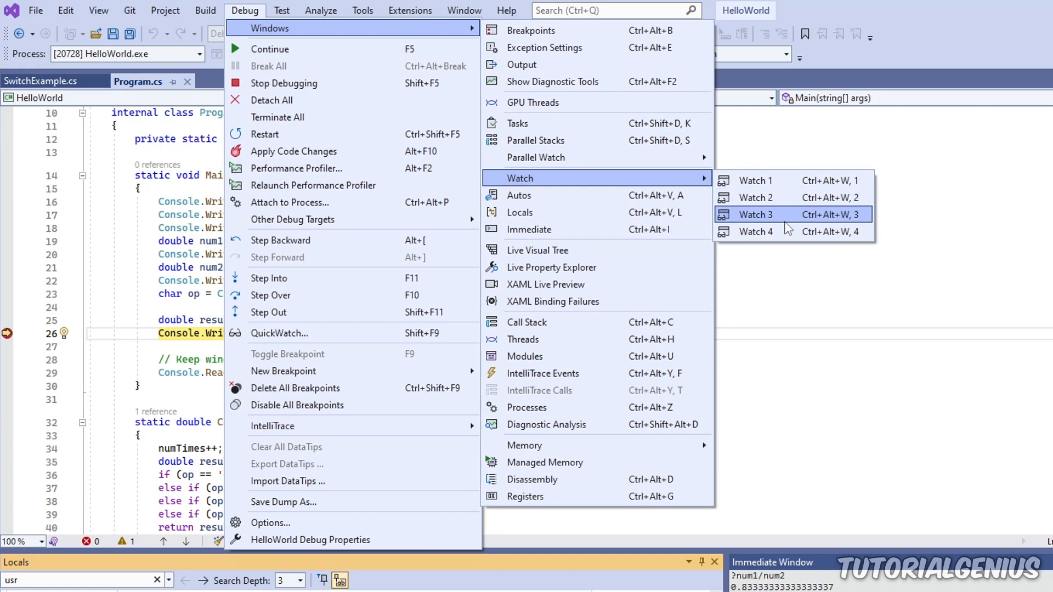
{"action": "mouse_move", "coordinate": [756, 180]}
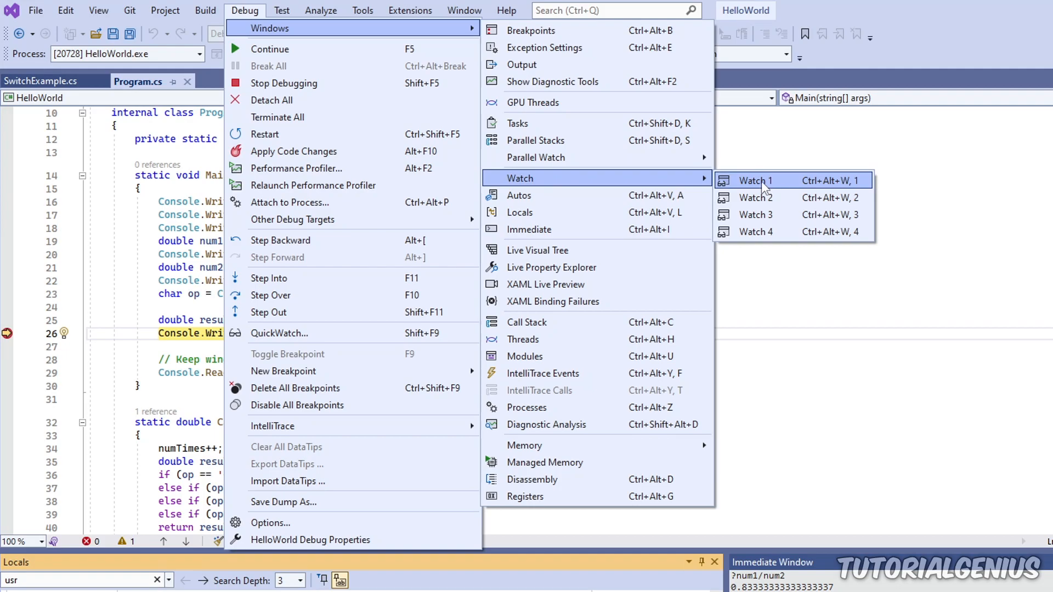
{"action": "left_click", "coordinate": [757, 180]}
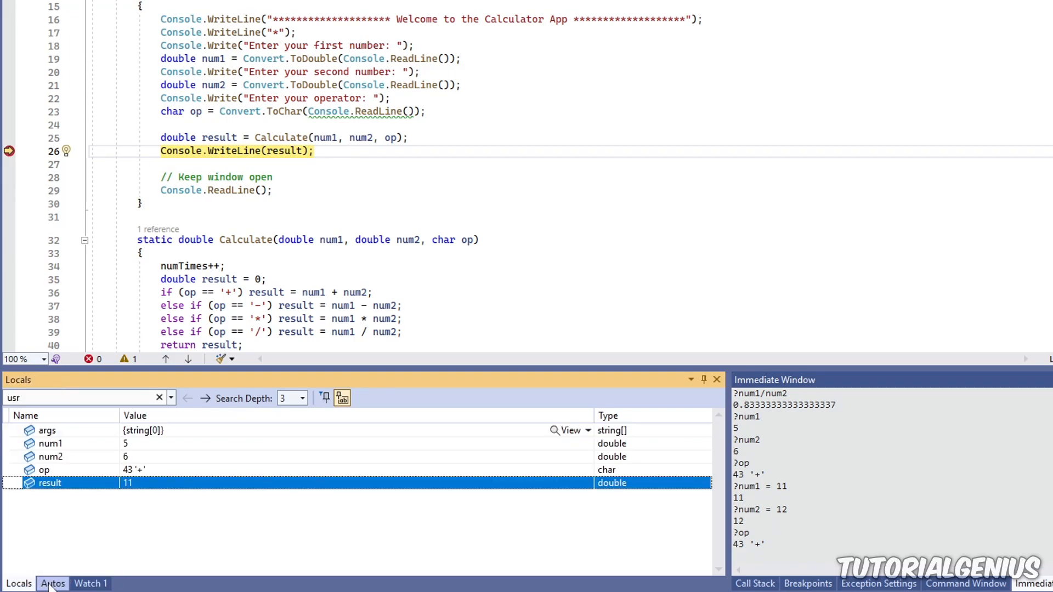
View the Autos list, then the empty Watch 1 list
{"action": "left_click", "coordinate": [53, 584]}
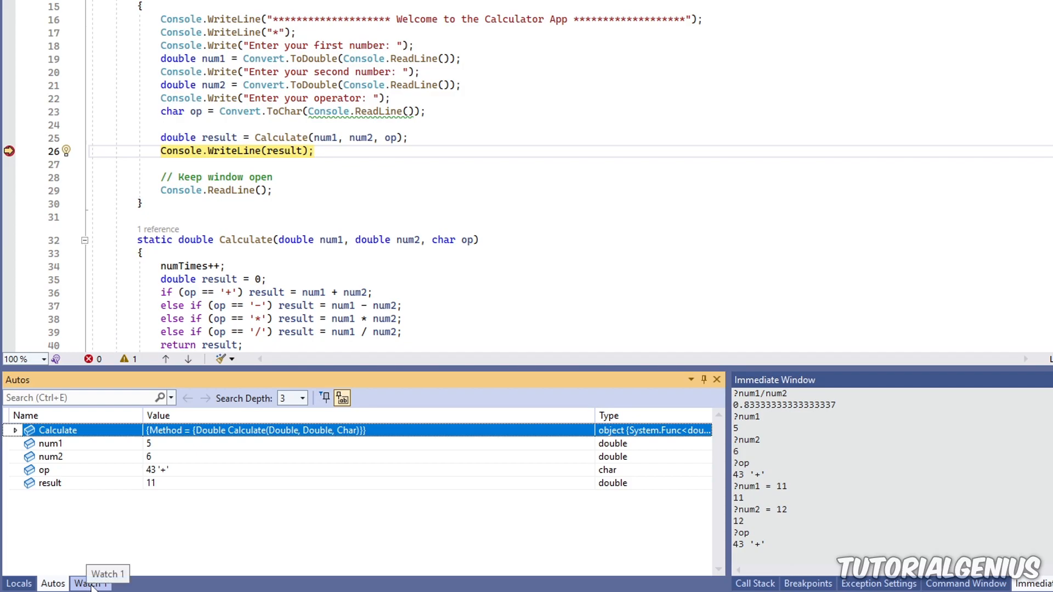
{"action": "left_click", "coordinate": [90, 582]}
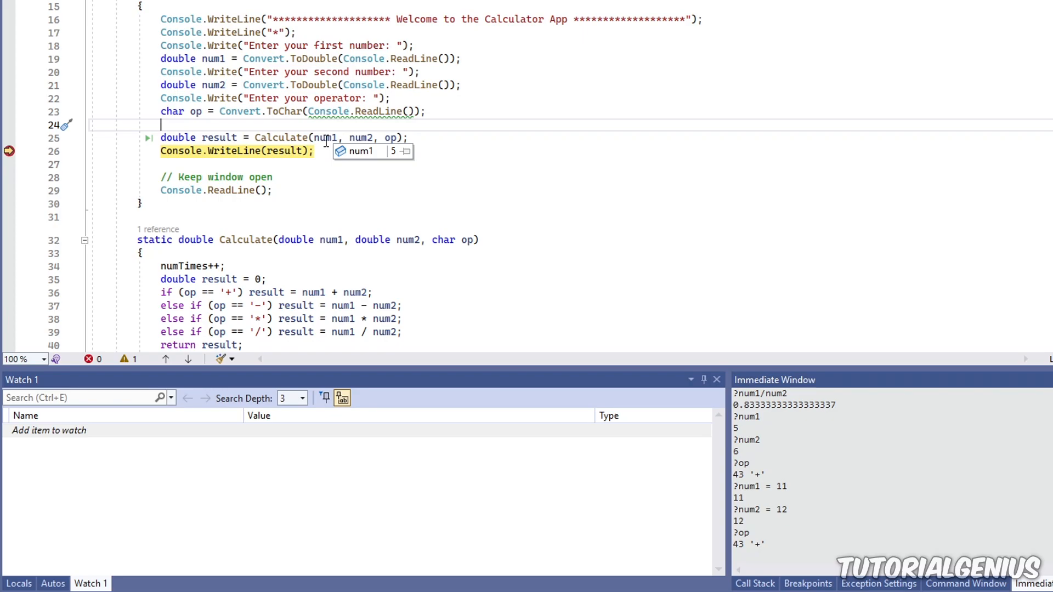
Add num1 (5) and num2 (6) to Watch 1 via Add Watch and try editing num1's value
{"action": "right_click", "coordinate": [326, 139]}
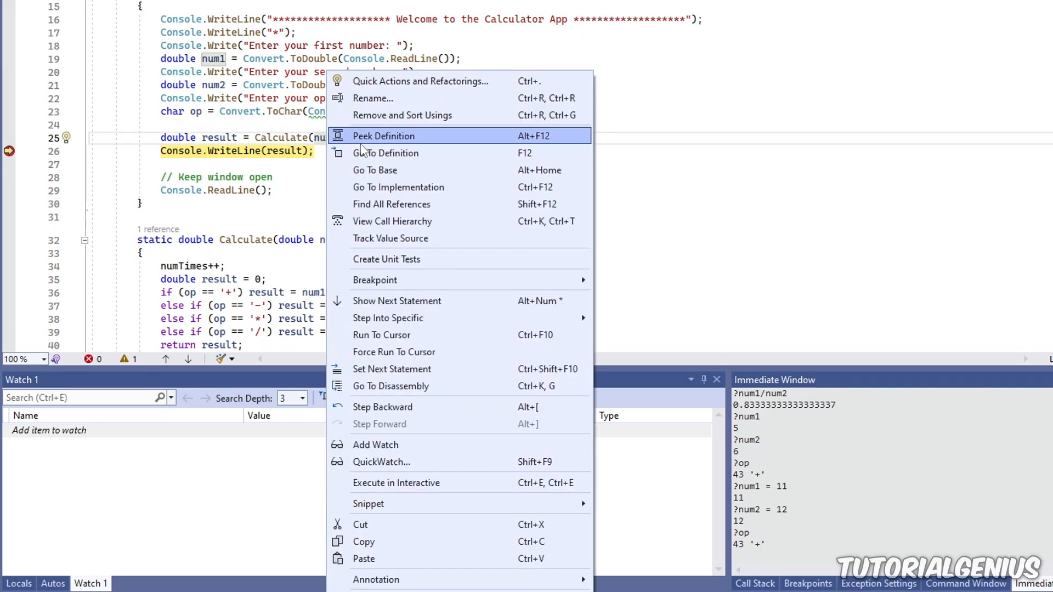
{"action": "mouse_move", "coordinate": [421, 444]}
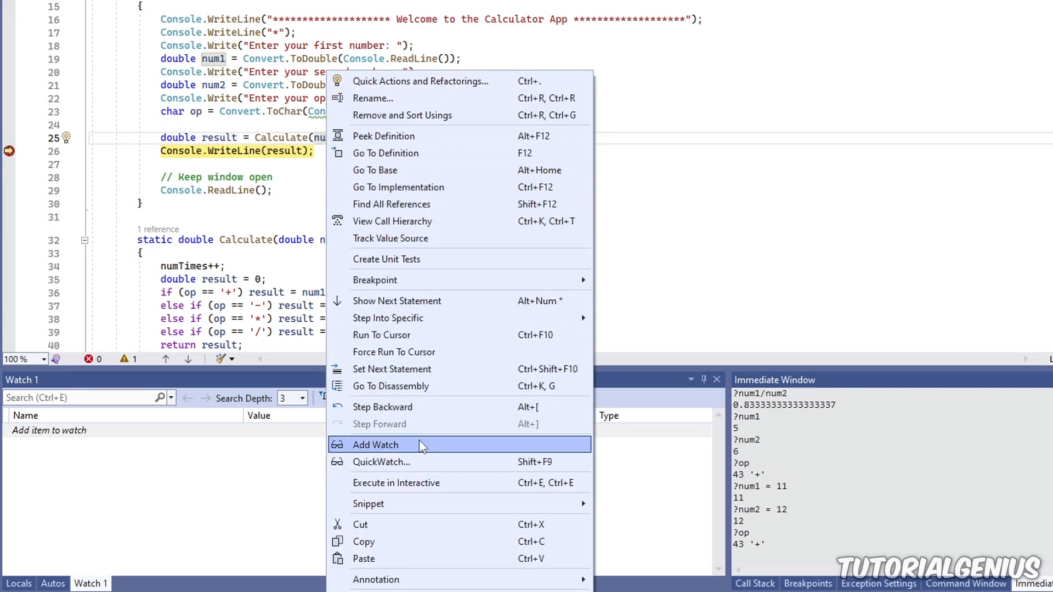
{"action": "left_click", "coordinate": [375, 444]}
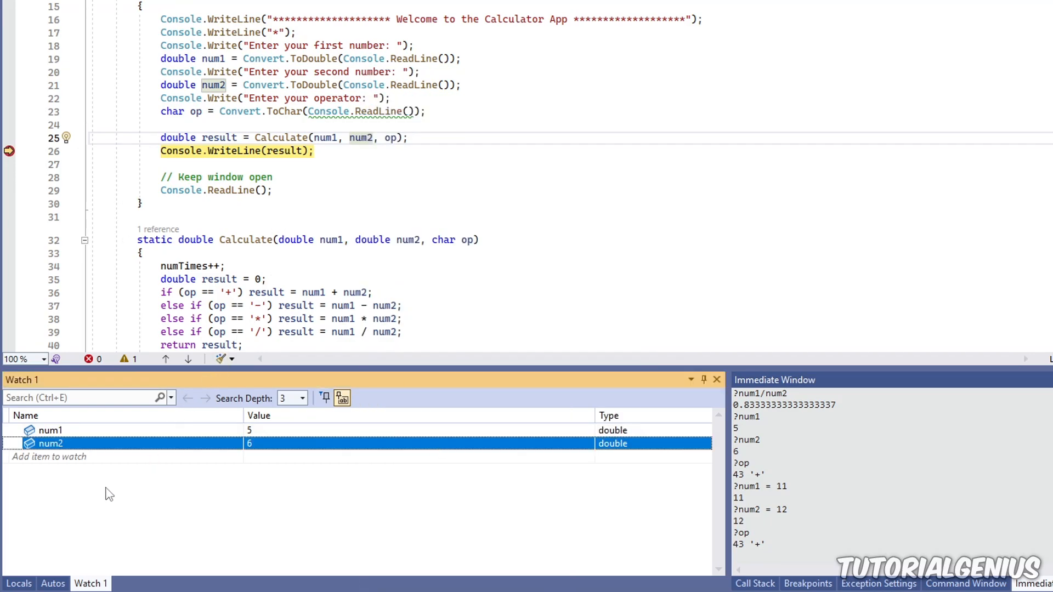
{"action": "left_click", "coordinate": [51, 429]}
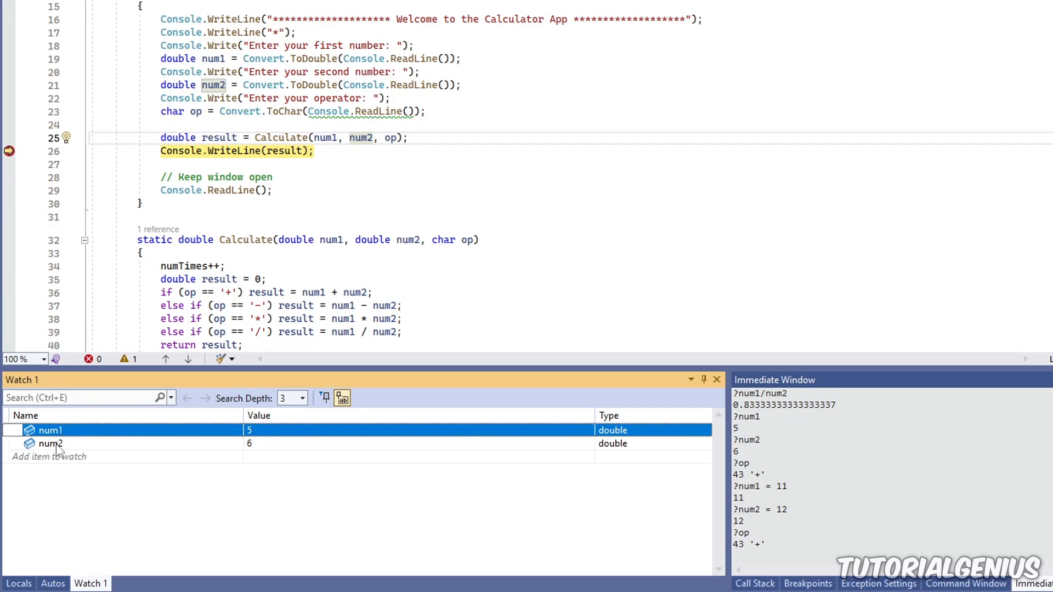
{"action": "left_click", "coordinate": [47, 443]}
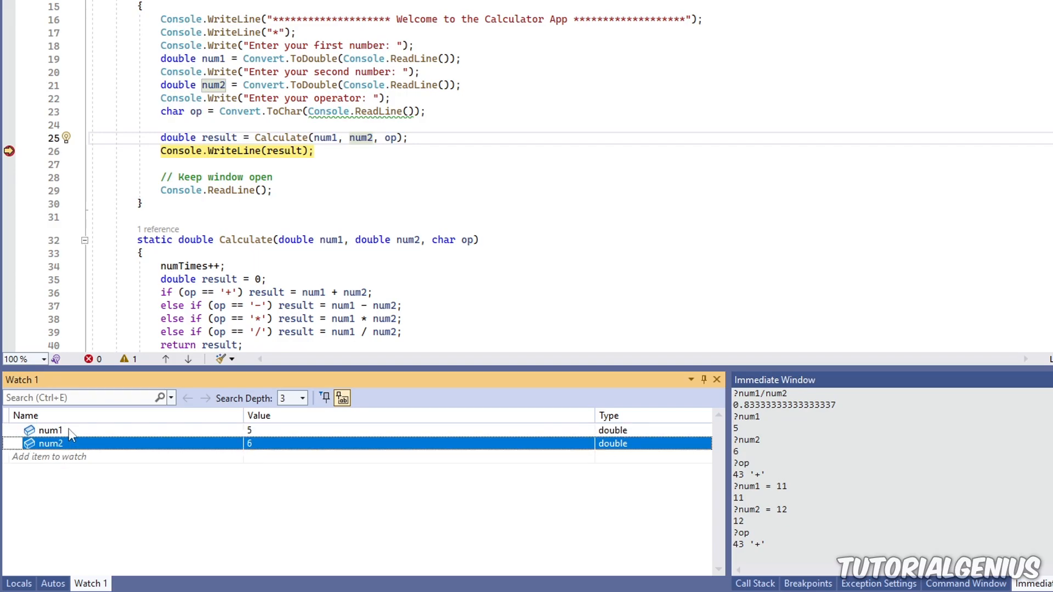
{"action": "left_click", "coordinate": [51, 430]}
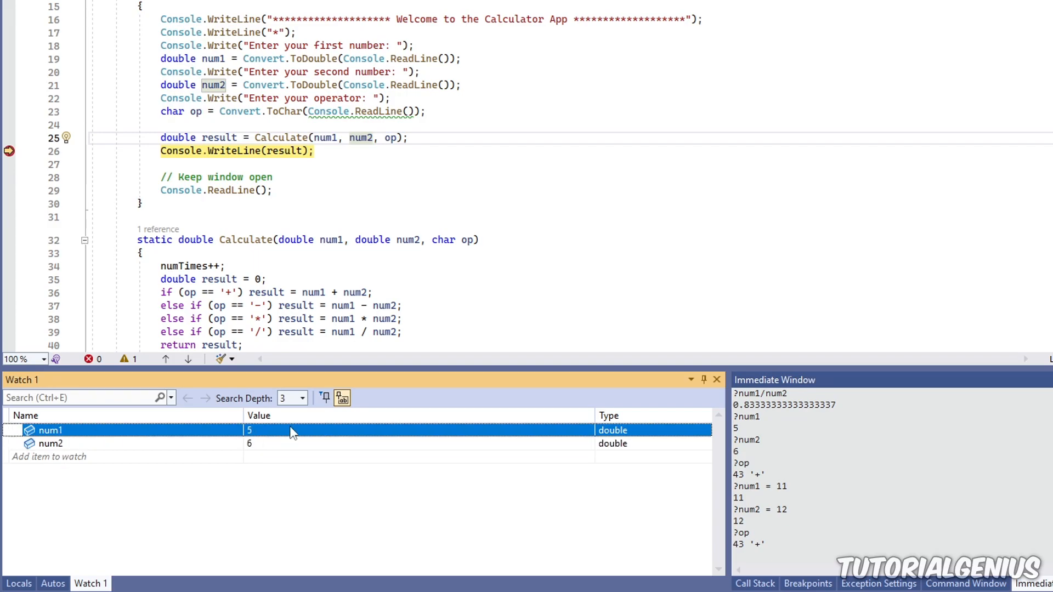
{"action": "double_click", "coordinate": [282, 429]}
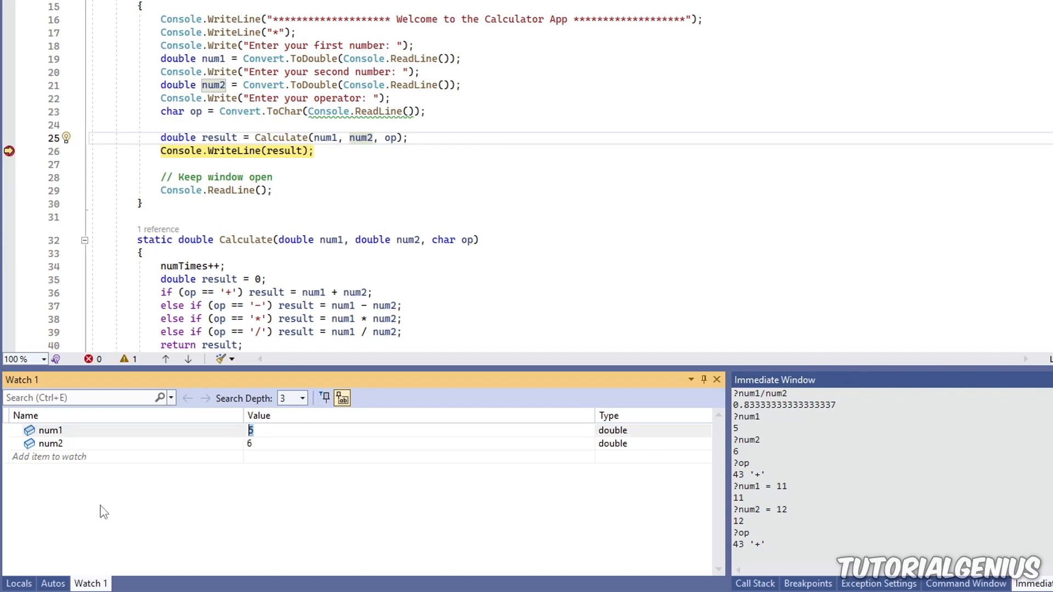
{"action": "left_click", "coordinate": [50, 430]}
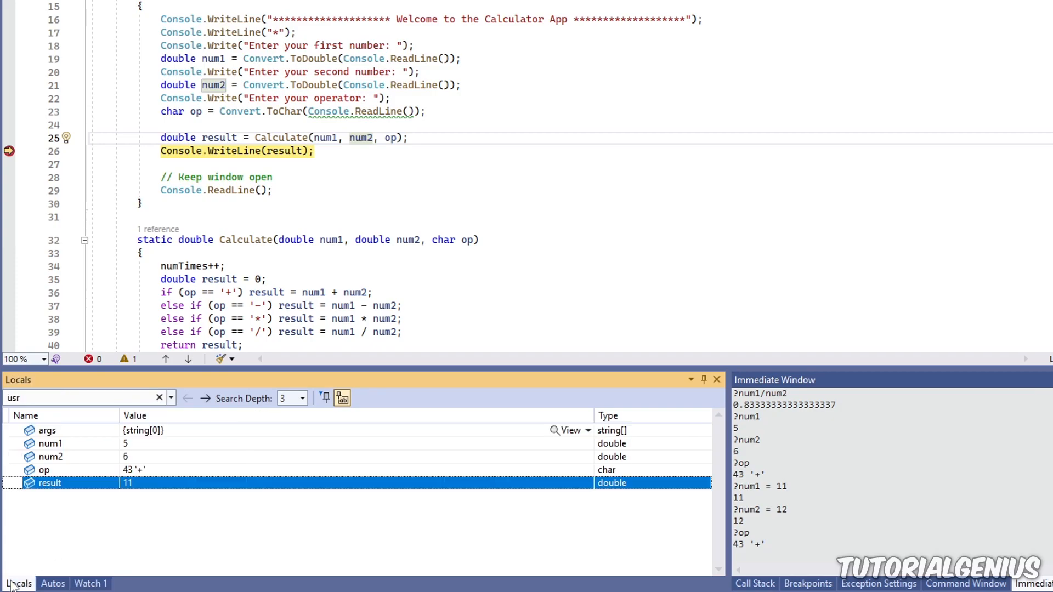
{"action": "mouse_move", "coordinate": [84, 534]}
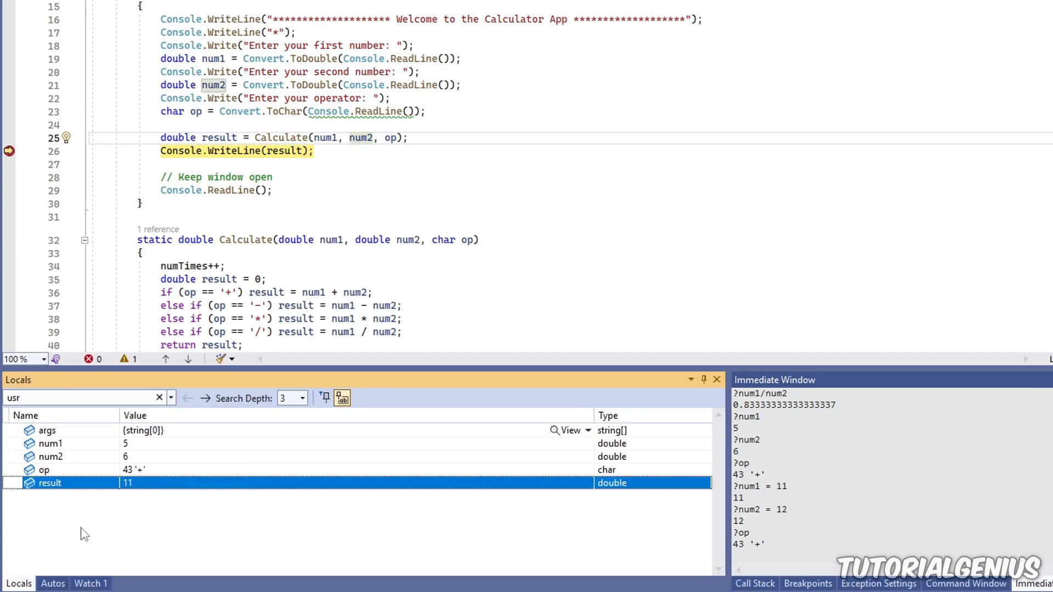
Return to the Watch 1 list holding num1 and num2
{"action": "left_click", "coordinate": [90, 582]}
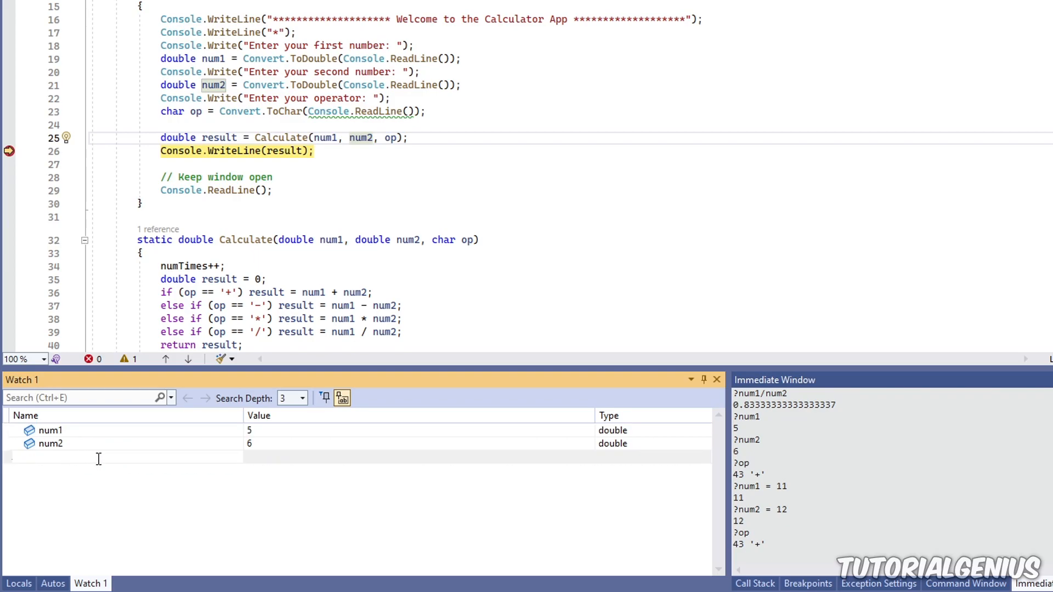
Watch the expressions num1+num2 (11) and num1*result (55) in Watch 1
{"action": "type", "text": "num1"}
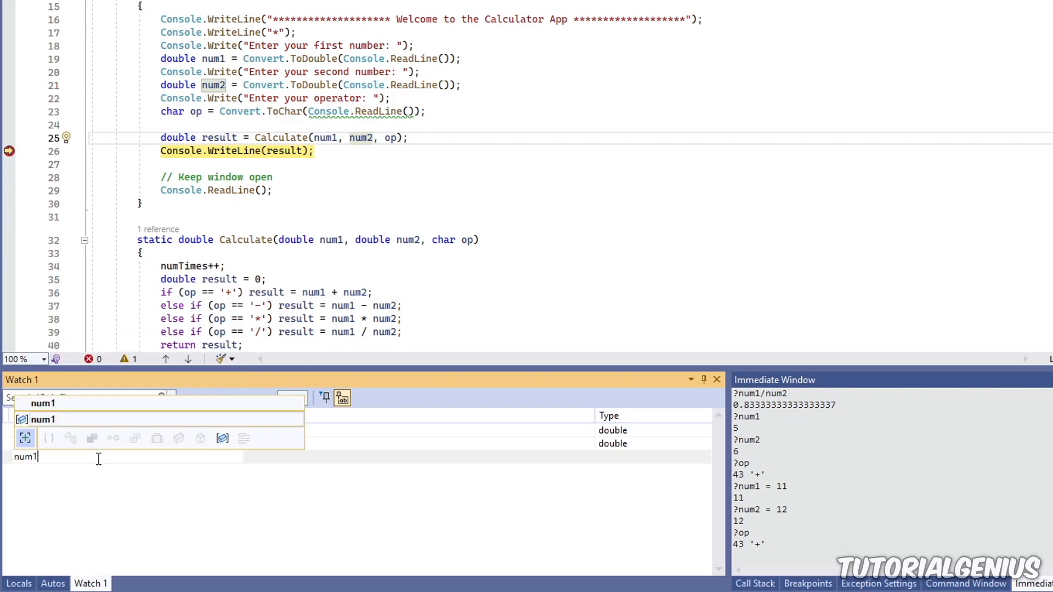
{"action": "type", "text": "+num1"}
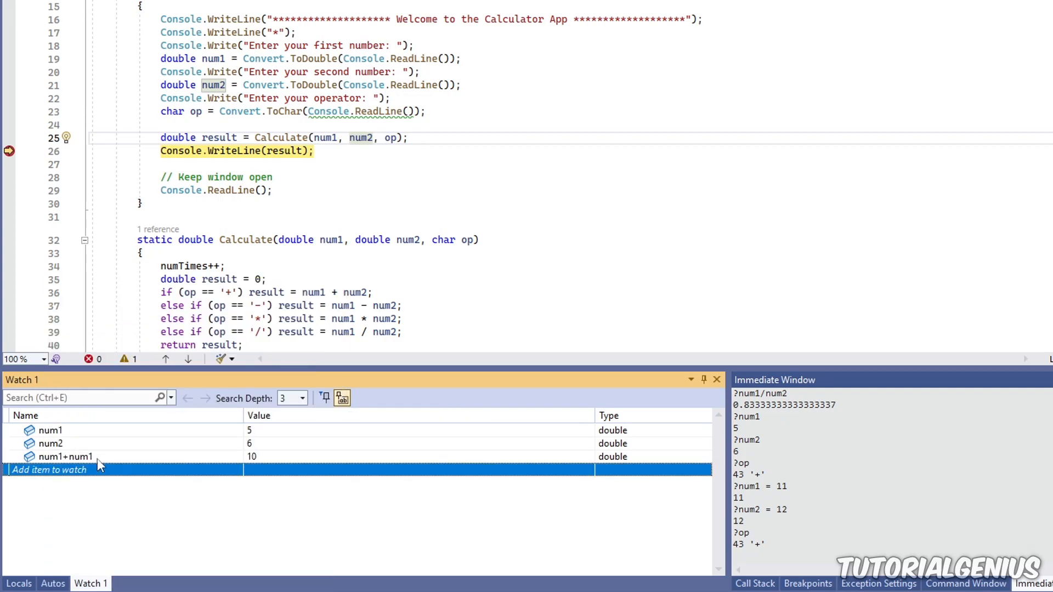
{"action": "left_click", "coordinate": [65, 456]}
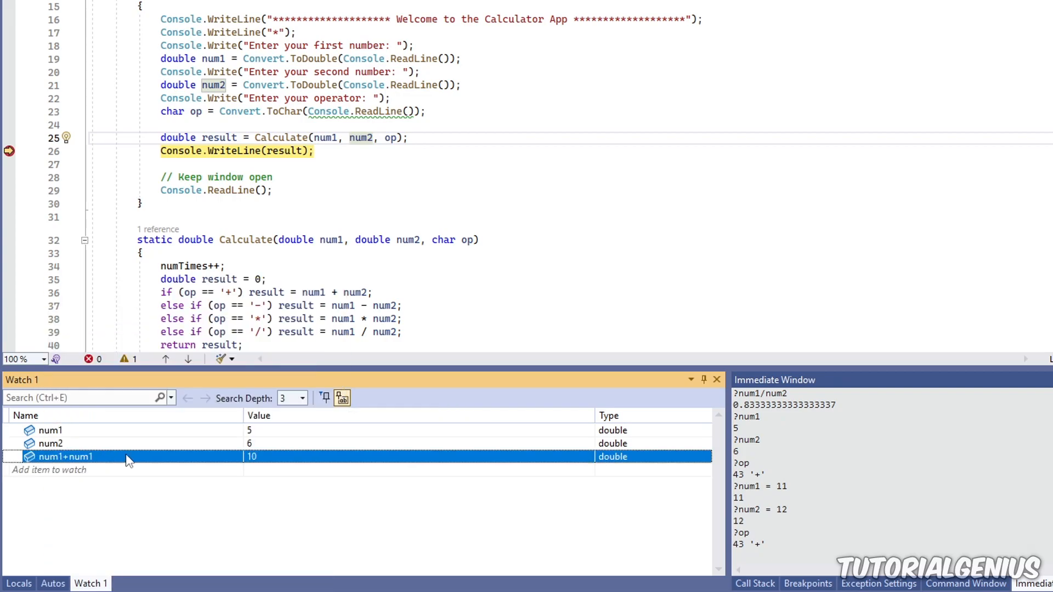
{"action": "mouse_move", "coordinate": [279, 461]}
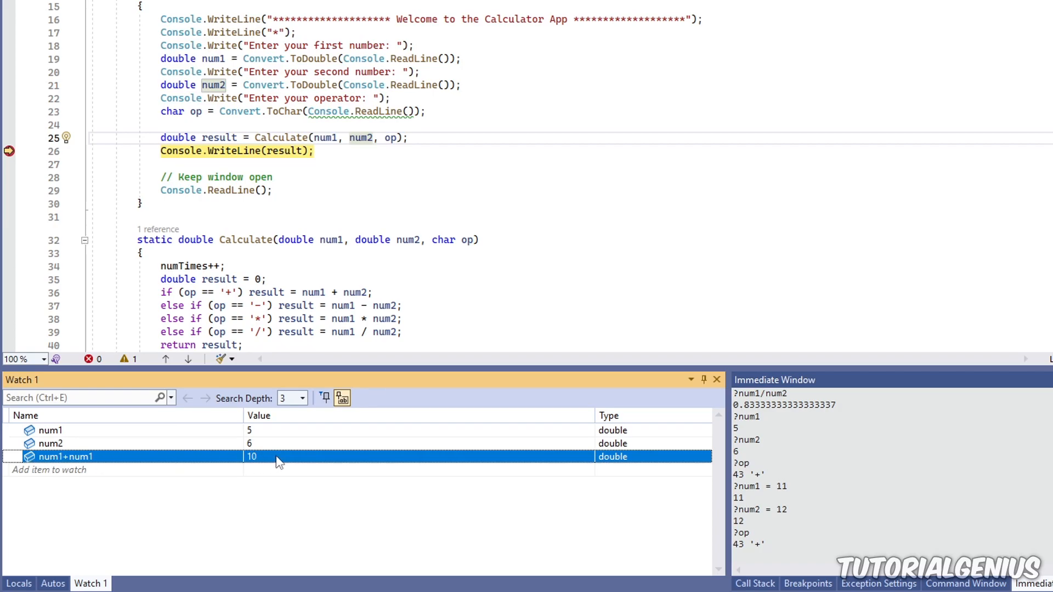
{"action": "mouse_move", "coordinate": [134, 494]}
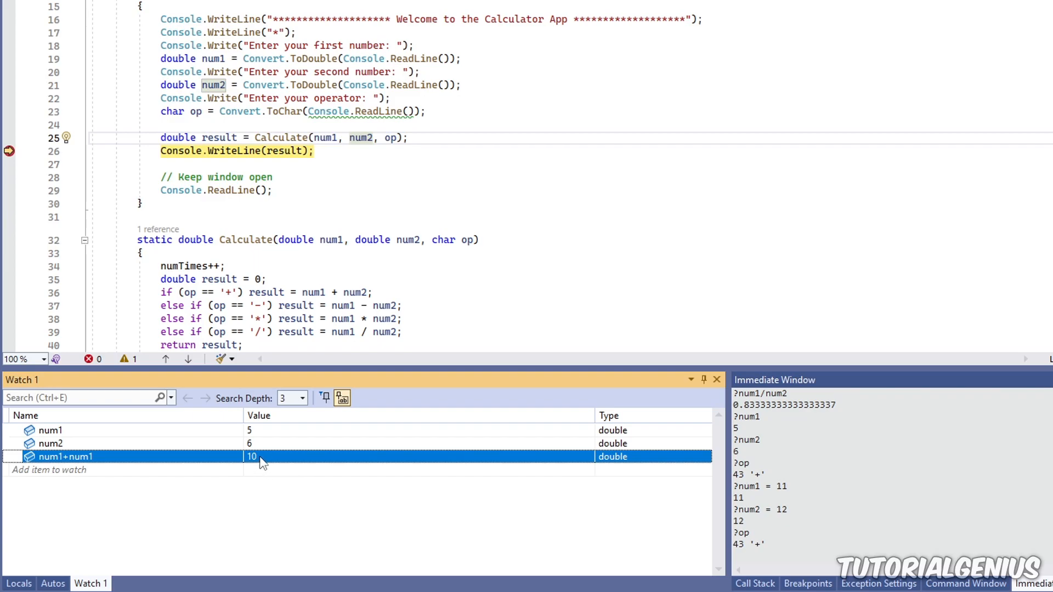
{"action": "mouse_move", "coordinate": [88, 462]}
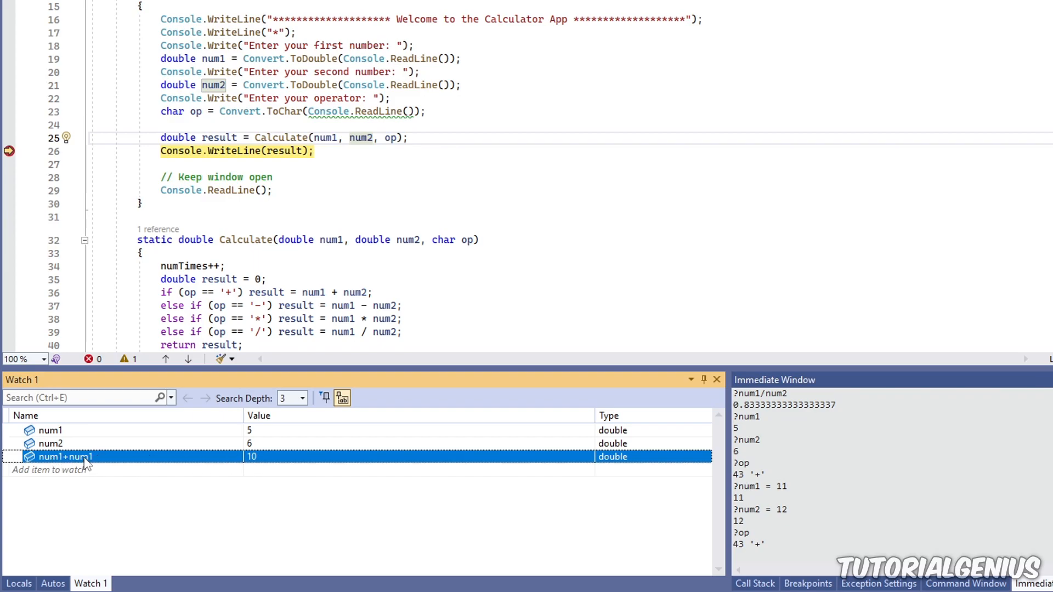
{"action": "left_click", "coordinate": [67, 457]}
{"action": "type", "text": "2"}
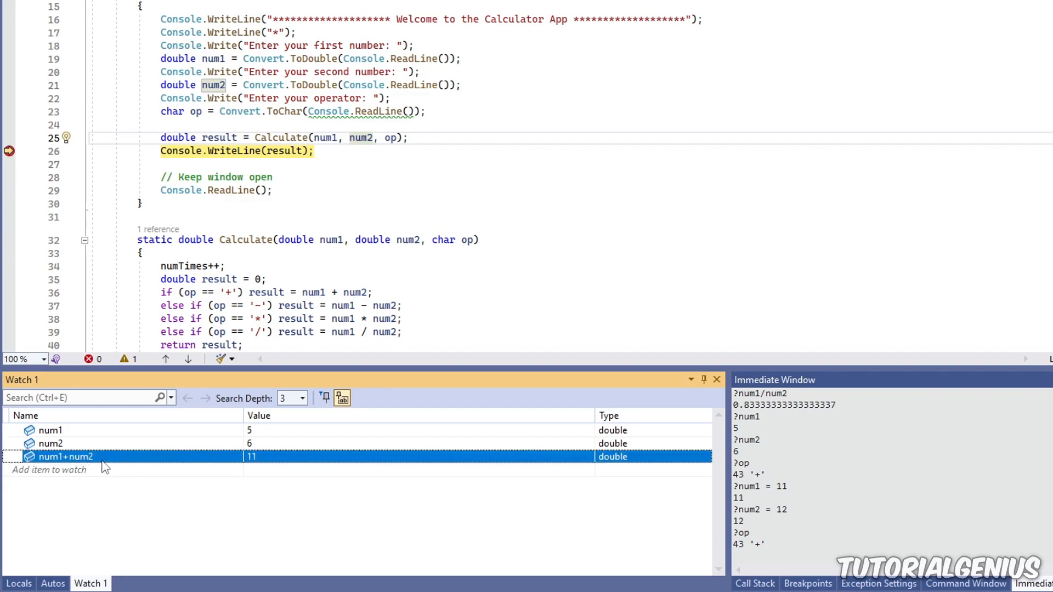
{"action": "type", "text": "num"}
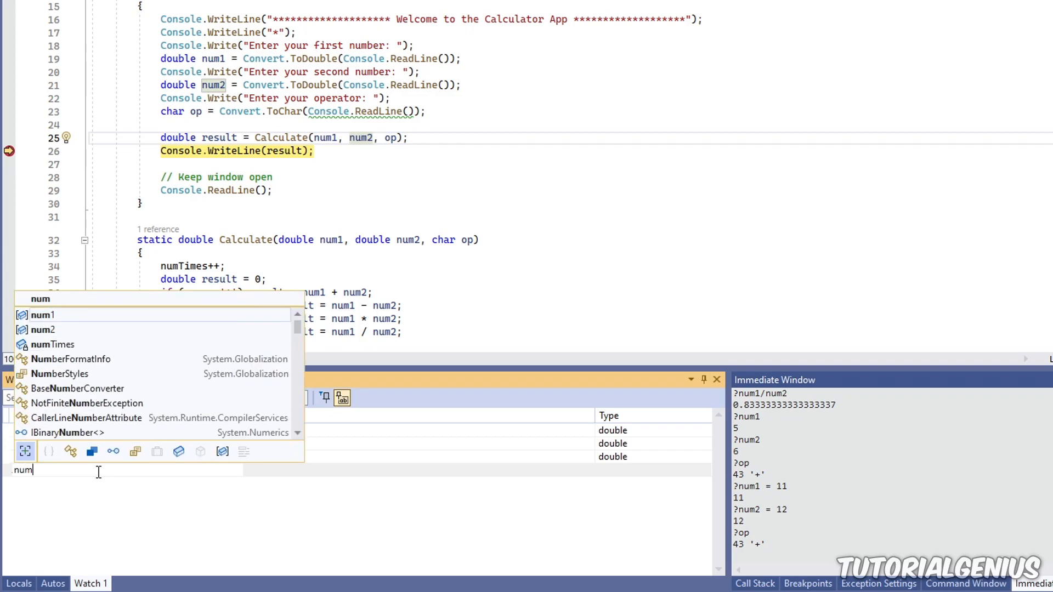
{"action": "type", "text": "num1*r"}
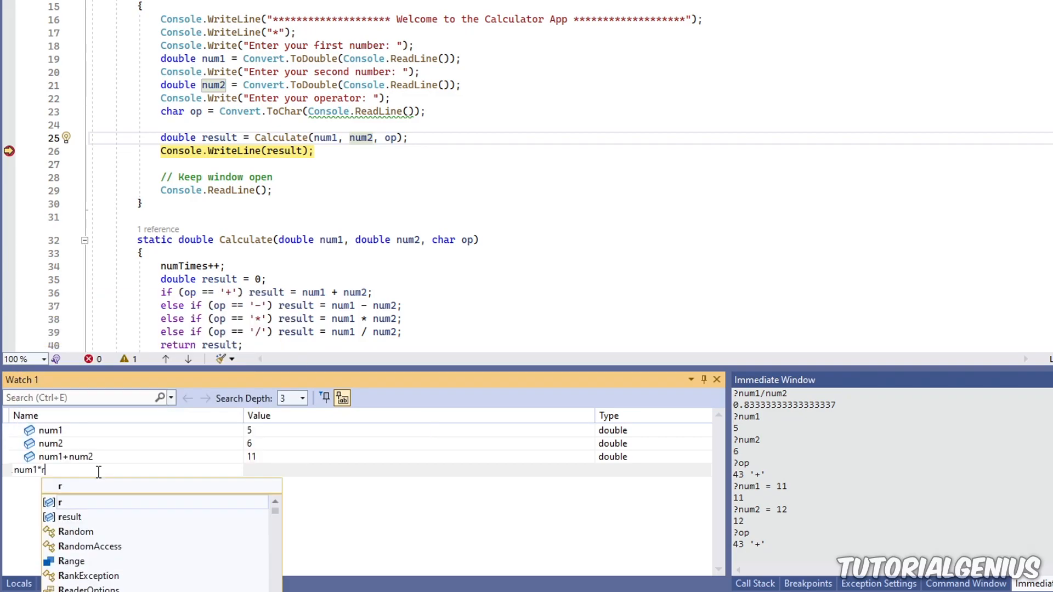
{"action": "key", "text": "Enter"}
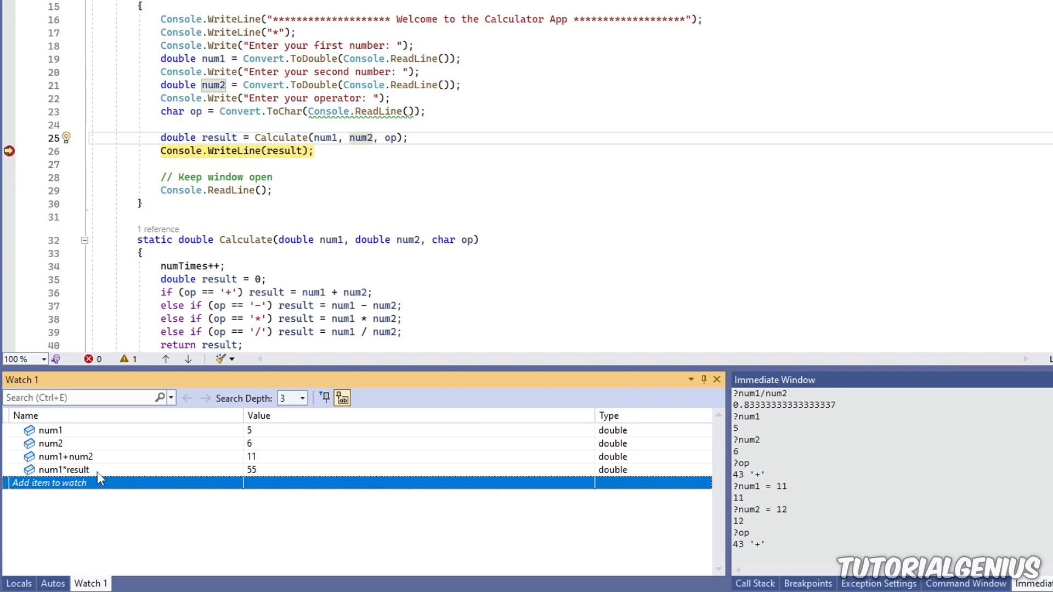
{"action": "mouse_move", "coordinate": [212, 431]}
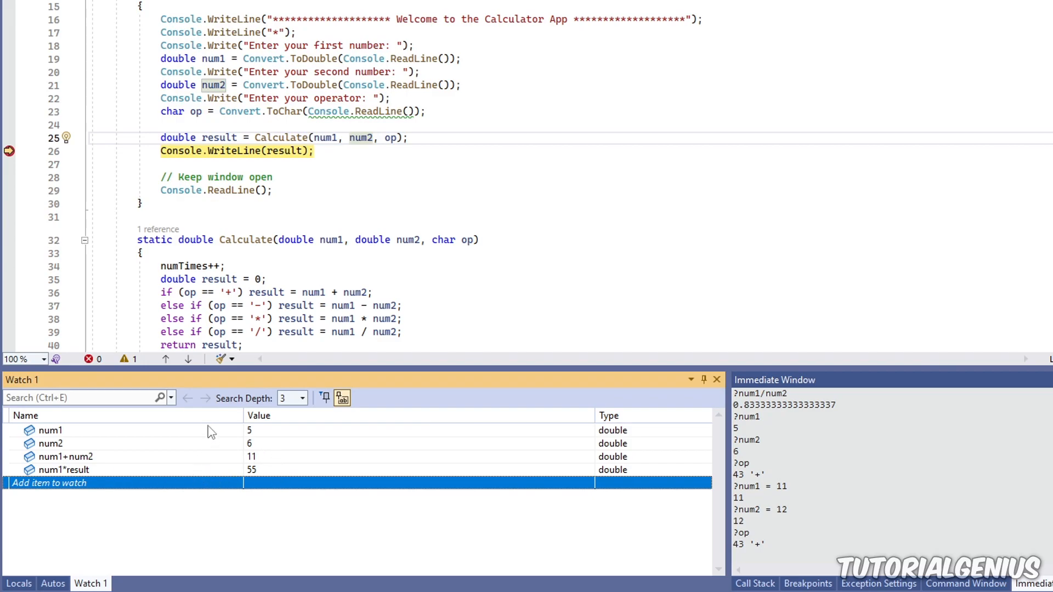
{"action": "mouse_move", "coordinate": [276, 477]}
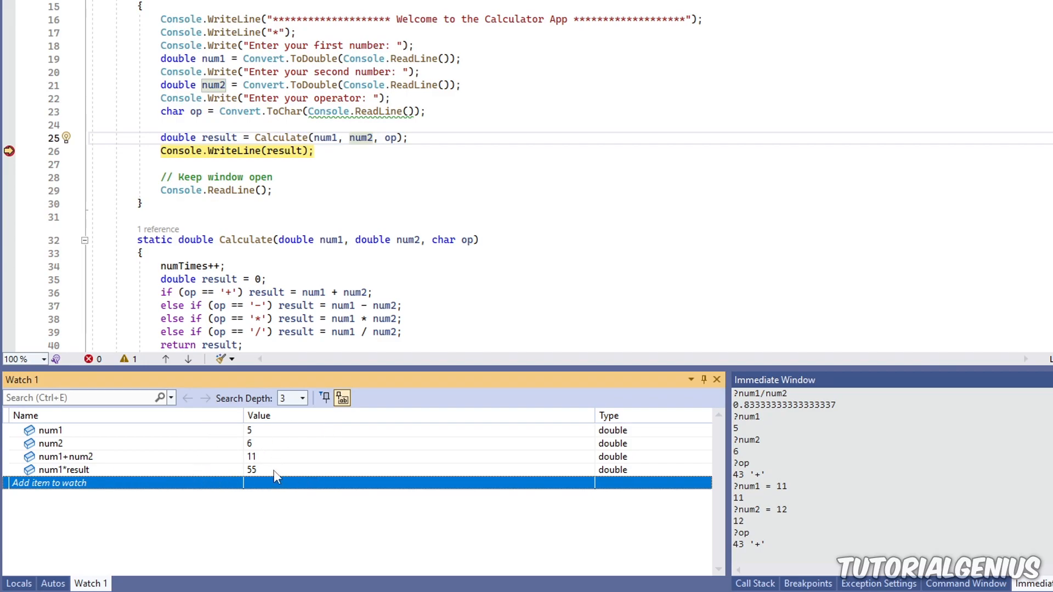
{"action": "mouse_move", "coordinate": [118, 569]}
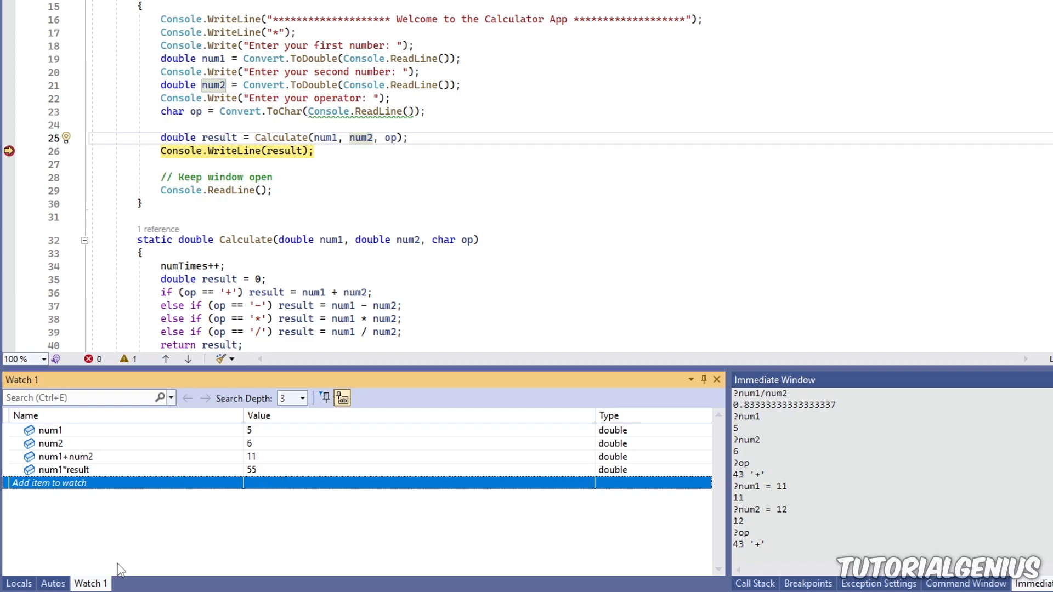
{"action": "mouse_move", "coordinate": [167, 494]}
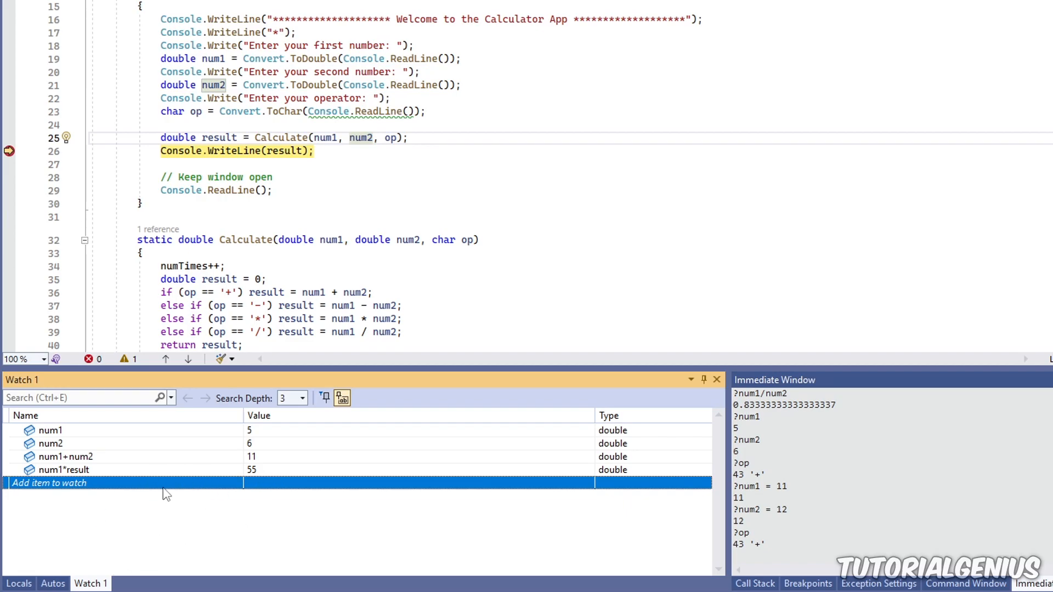
{"action": "mouse_move", "coordinate": [136, 527]}
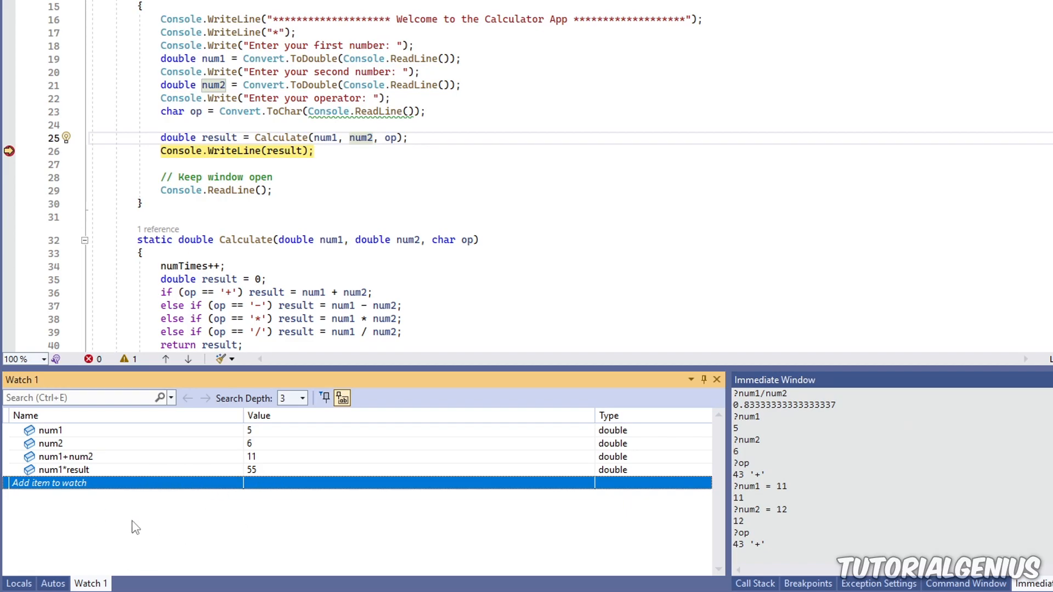
{"action": "mouse_move", "coordinate": [166, 520]}
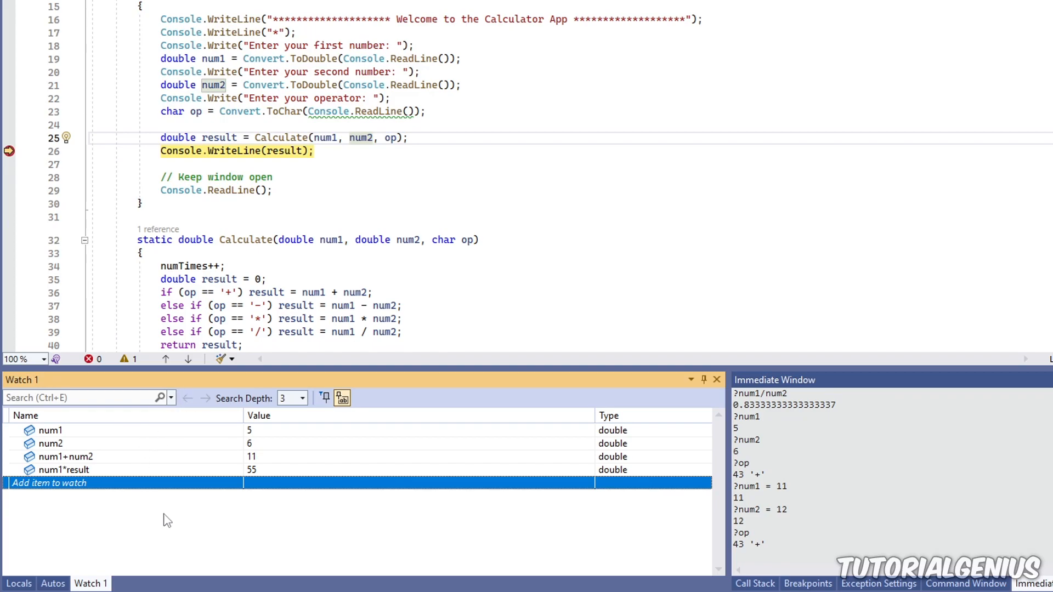
Open the empty Watch 2 window from Debug > Windows > Watch
{"action": "left_click", "coordinate": [244, 10]}
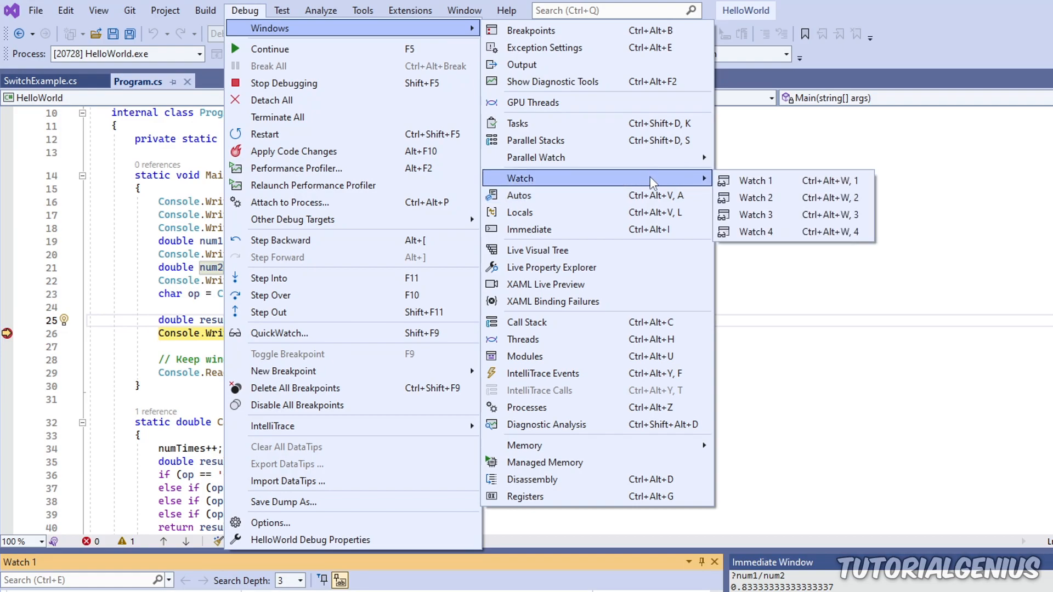
{"action": "left_click", "coordinate": [755, 197]}
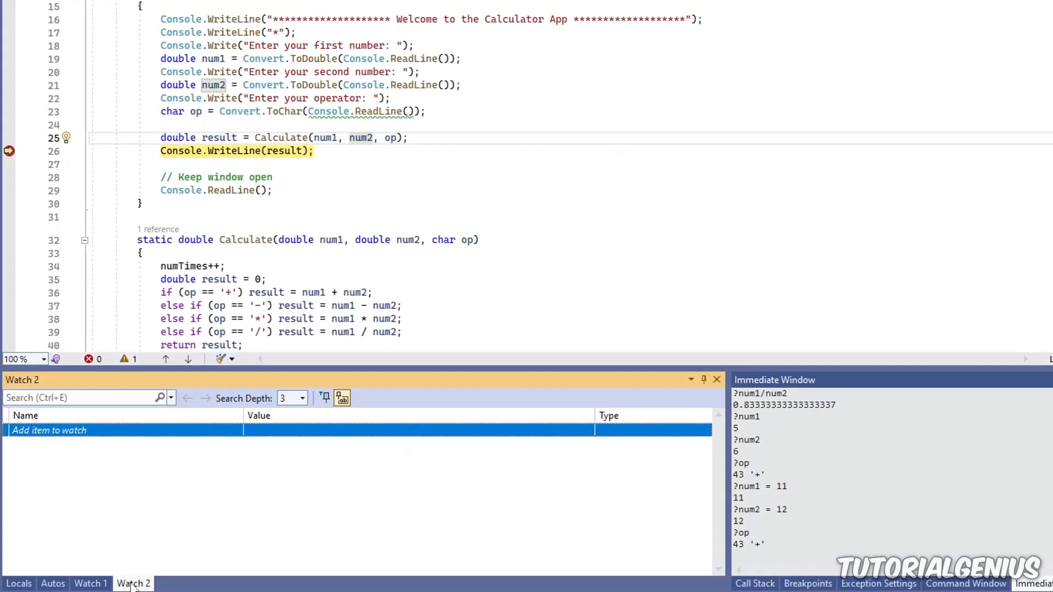
Compare the empty Watch 2 with Watch 1's num1, num2, num1+num2 and num1*result entries
{"action": "left_click", "coordinate": [91, 583]}
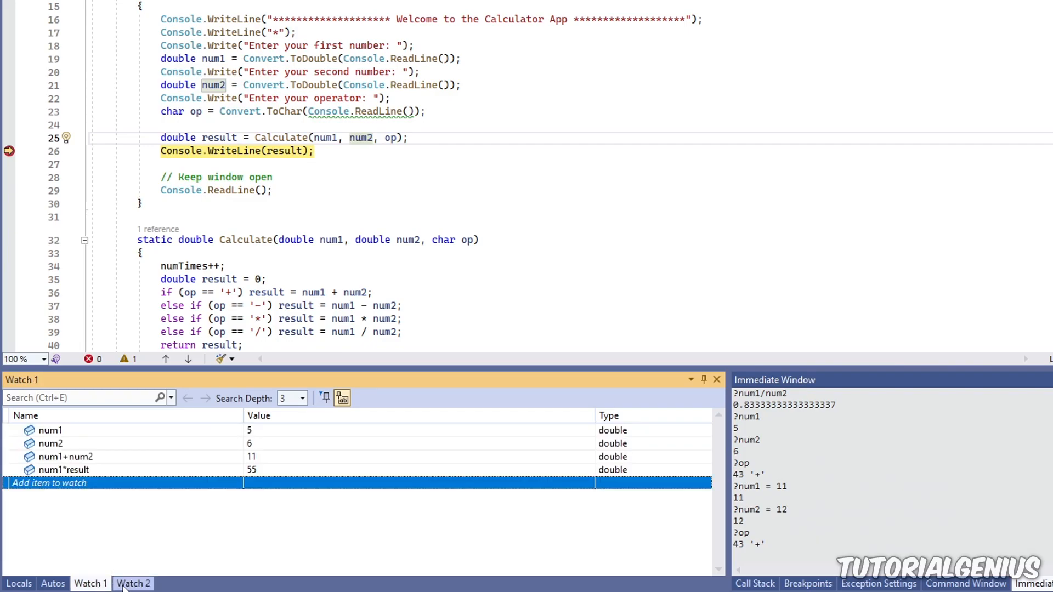
{"action": "left_click", "coordinate": [133, 583]}
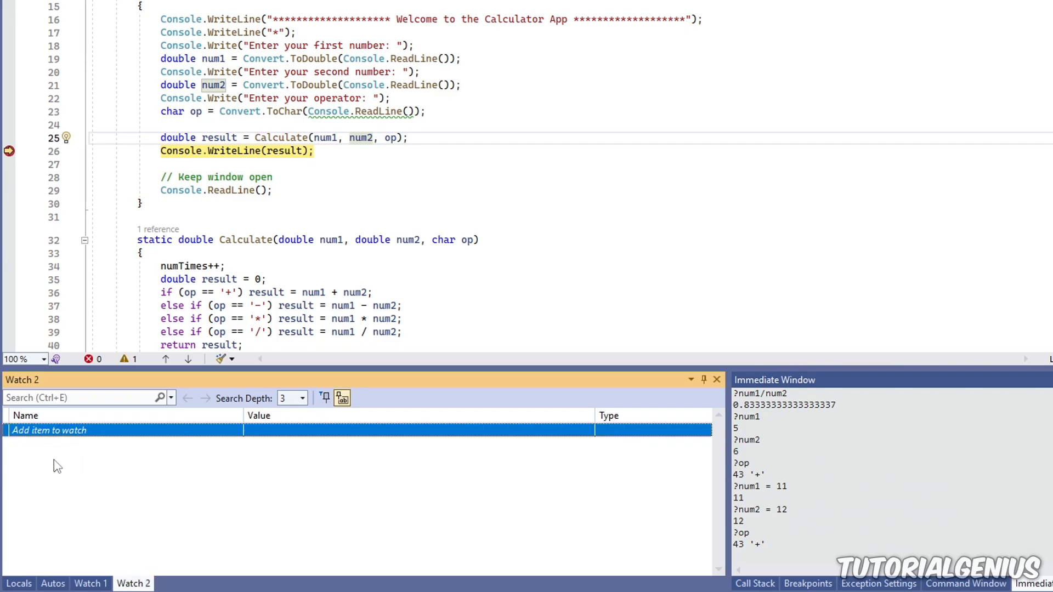
{"action": "mouse_move", "coordinate": [148, 525]}
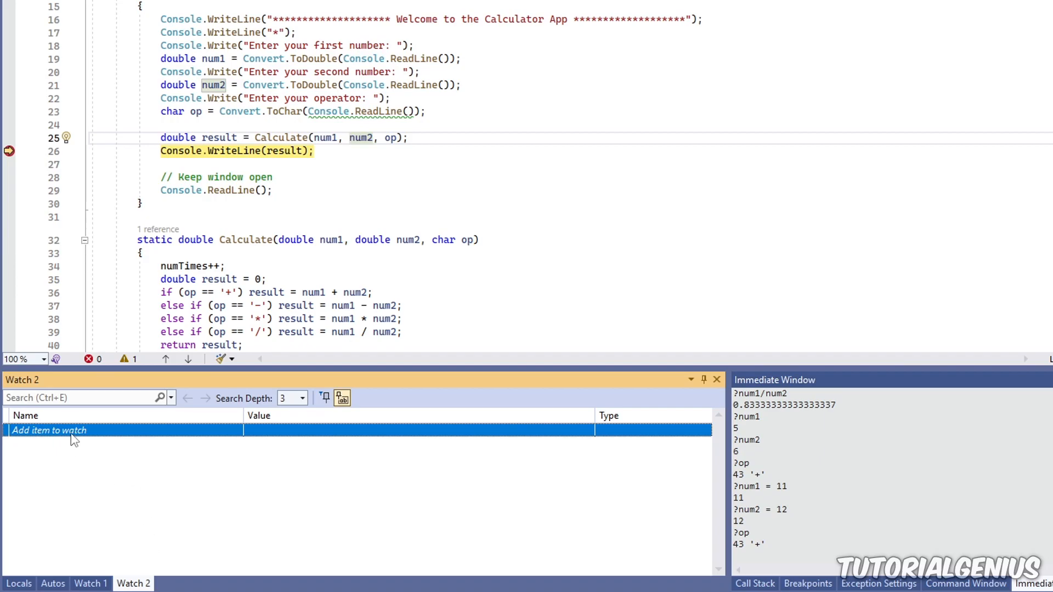
{"action": "mouse_move", "coordinate": [109, 483]}
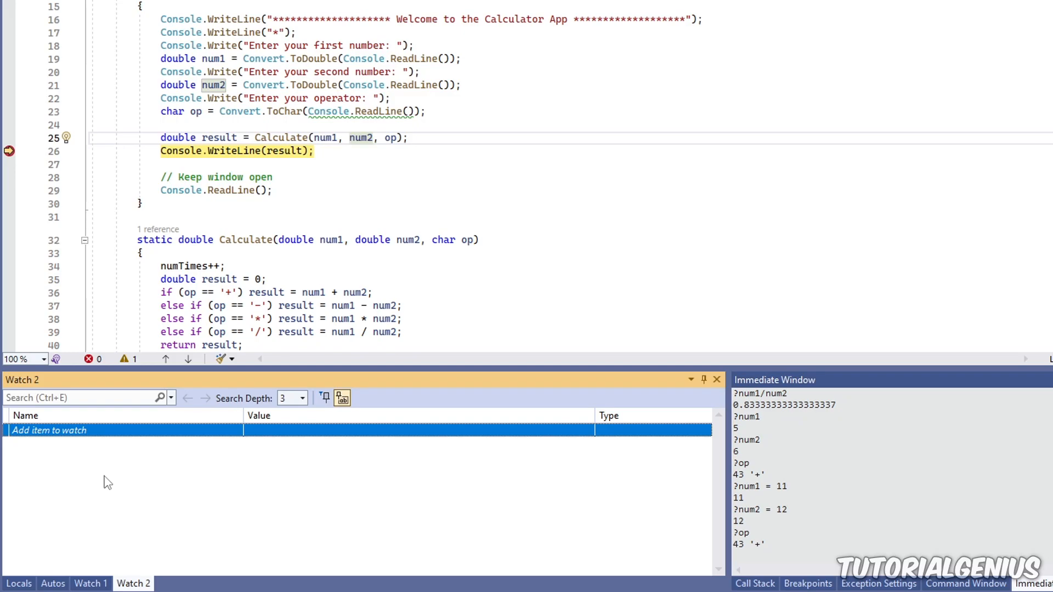
{"action": "left_click", "coordinate": [90, 582]}
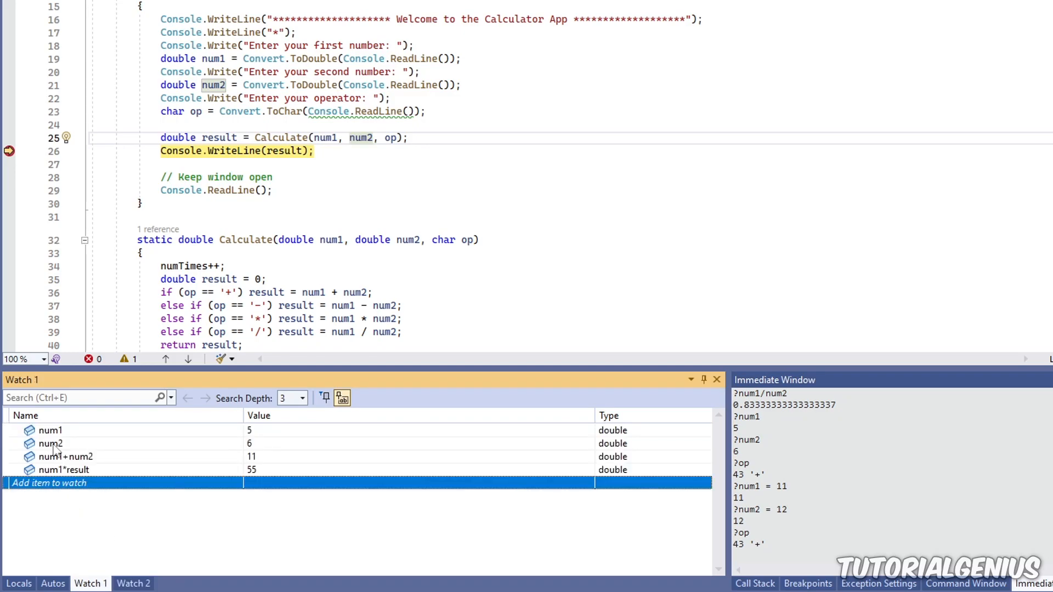
{"action": "left_click", "coordinate": [132, 584]}
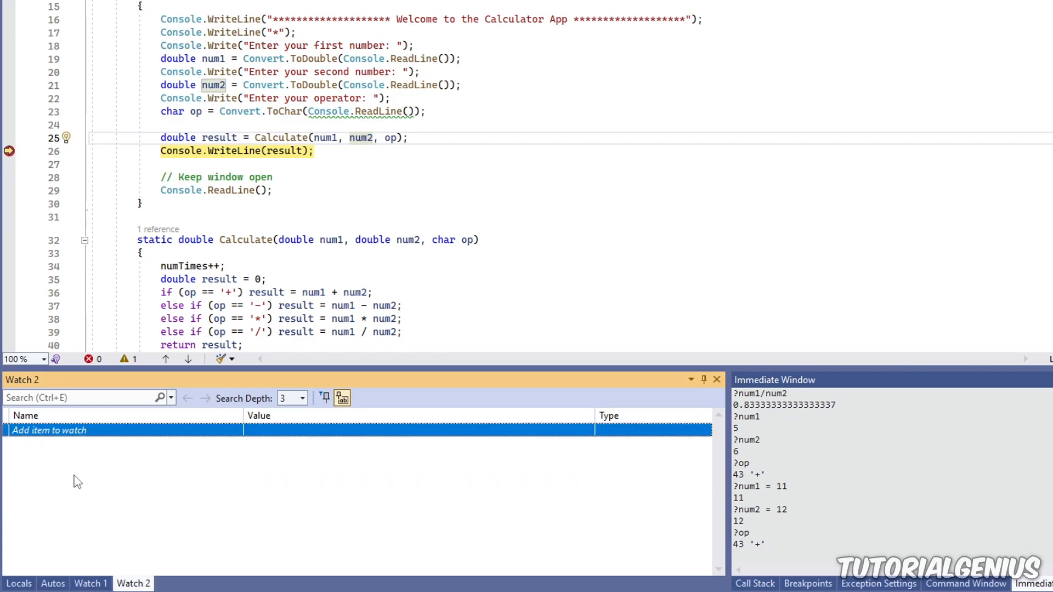
{"action": "mouse_move", "coordinate": [114, 579]}
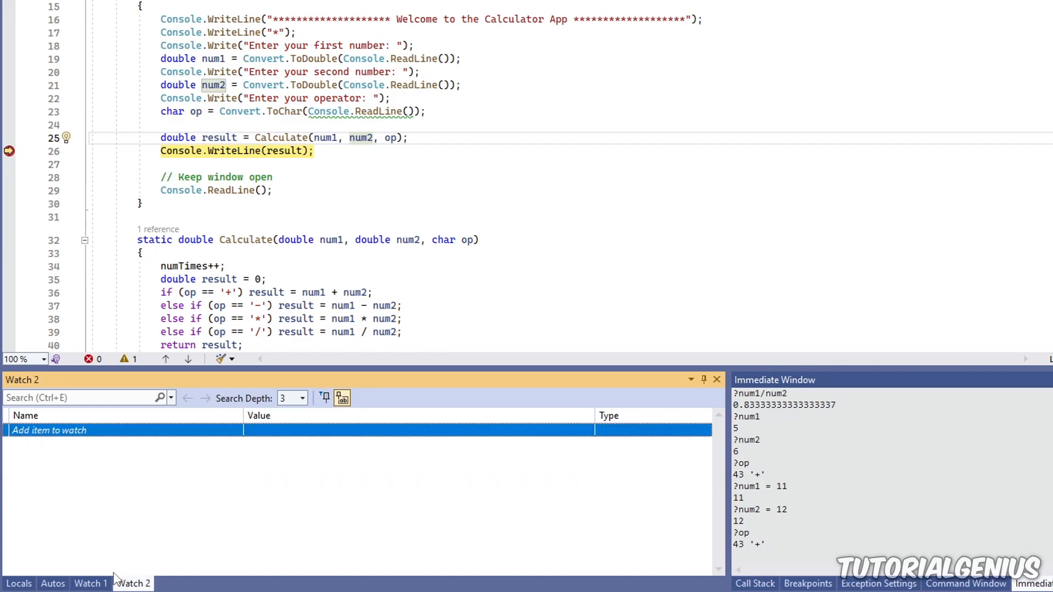
{"action": "left_click", "coordinate": [88, 583]}
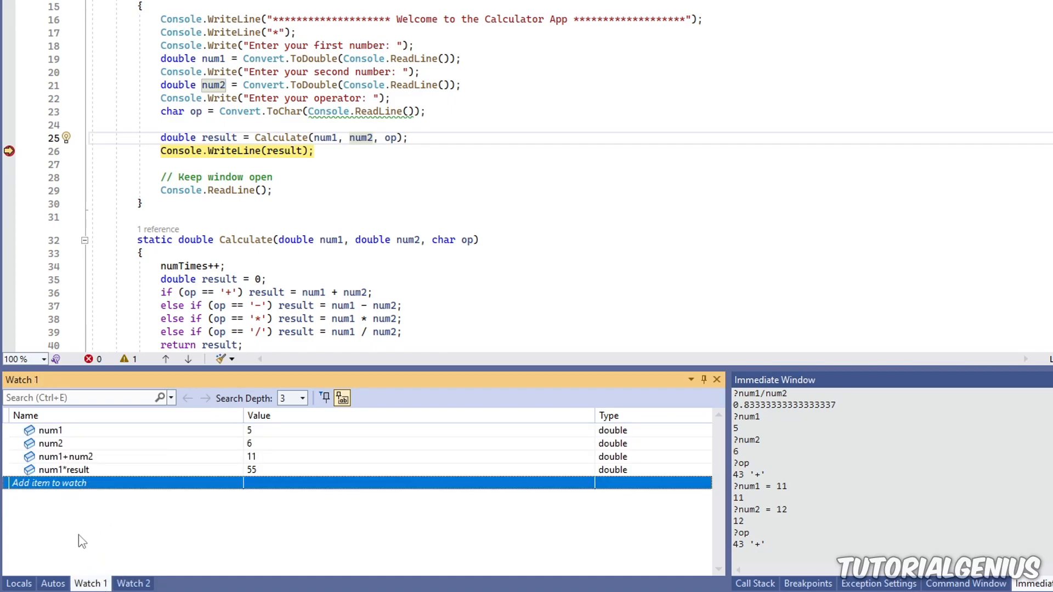
{"action": "left_click", "coordinate": [50, 429]}
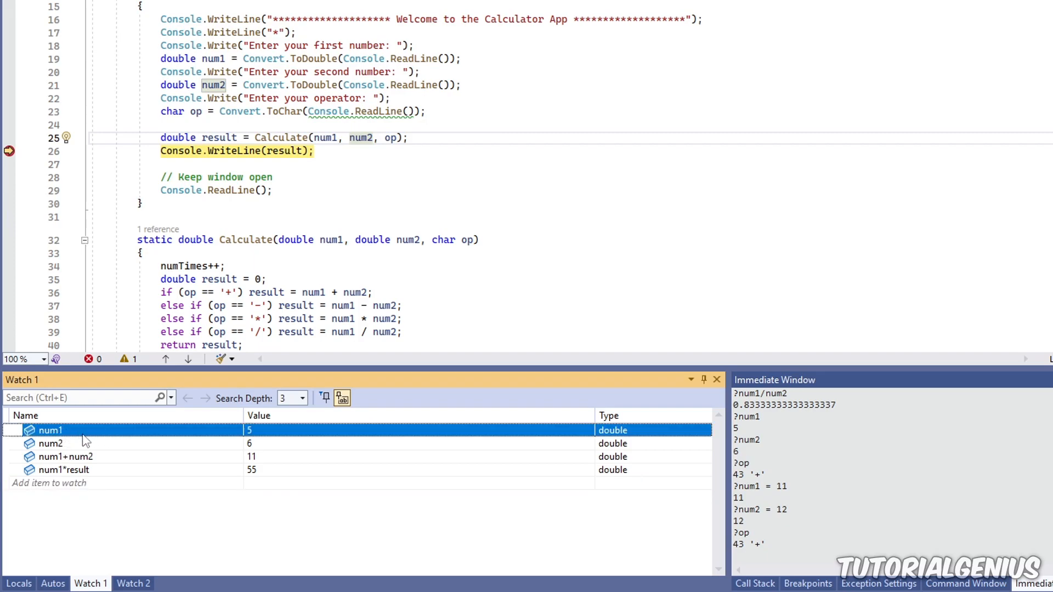
{"action": "mouse_move", "coordinate": [75, 507]}
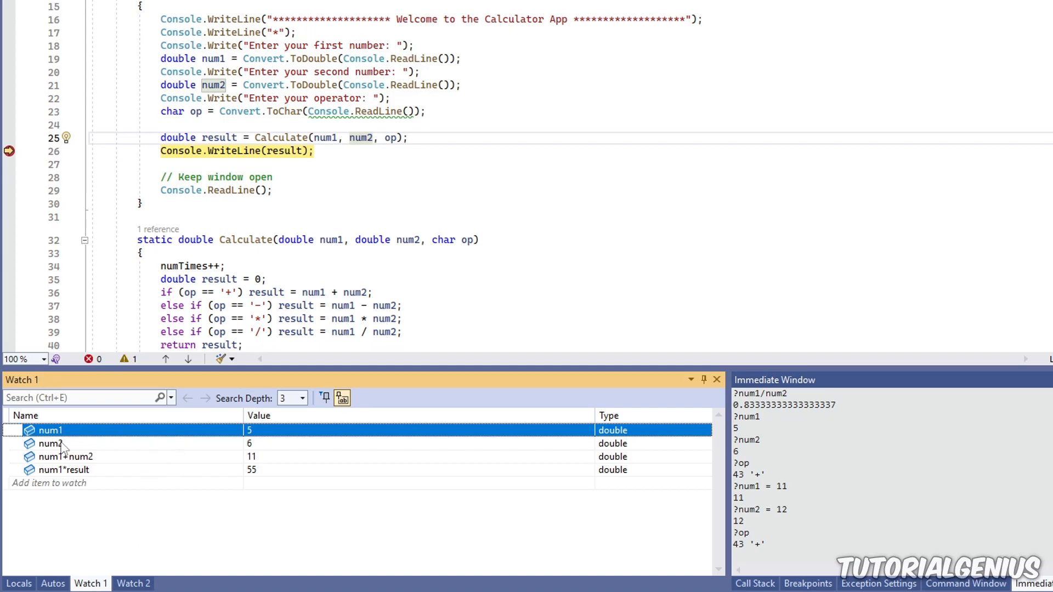
{"action": "left_click", "coordinate": [133, 582]}
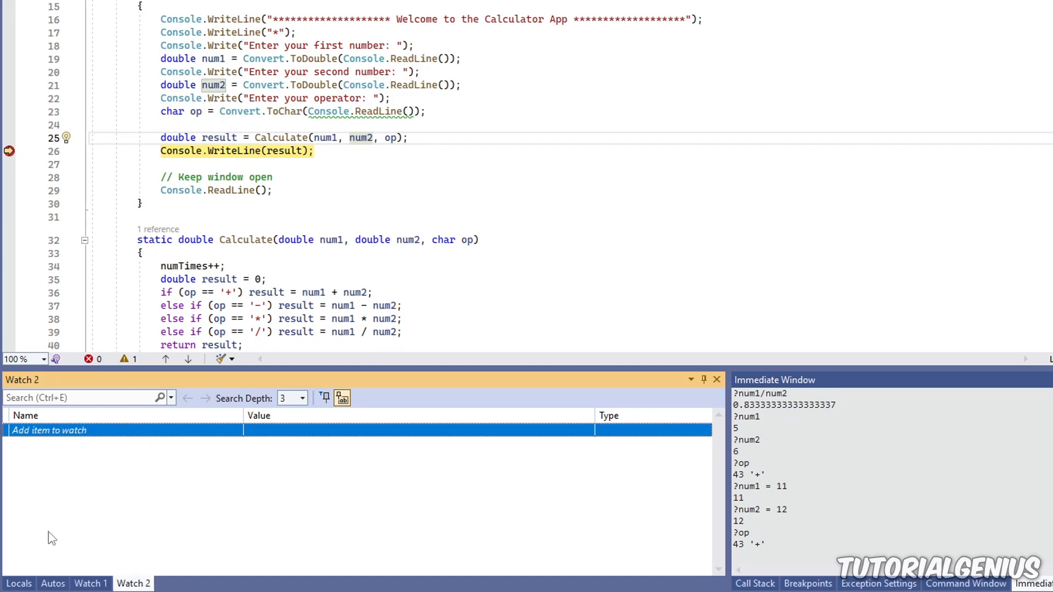
{"action": "mouse_move", "coordinate": [173, 516]}
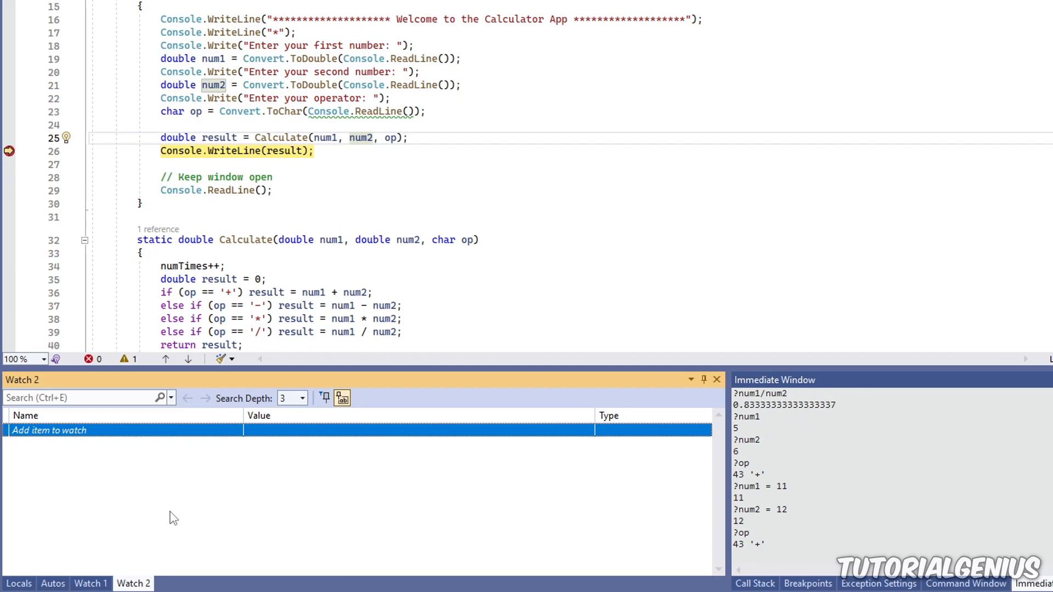
{"action": "mouse_move", "coordinate": [57, 504]}
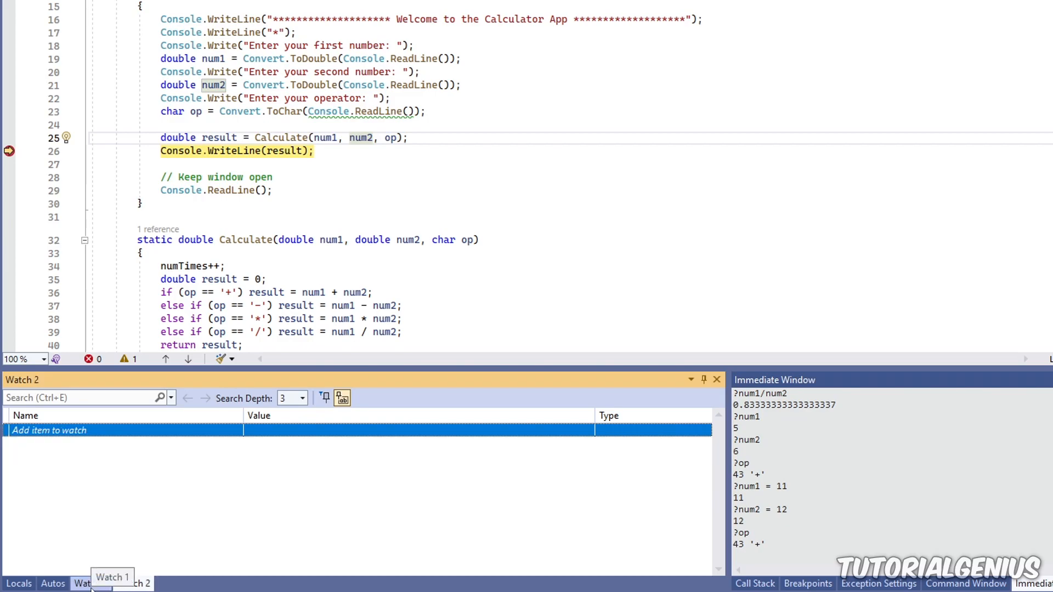
{"action": "left_click", "coordinate": [134, 582]}
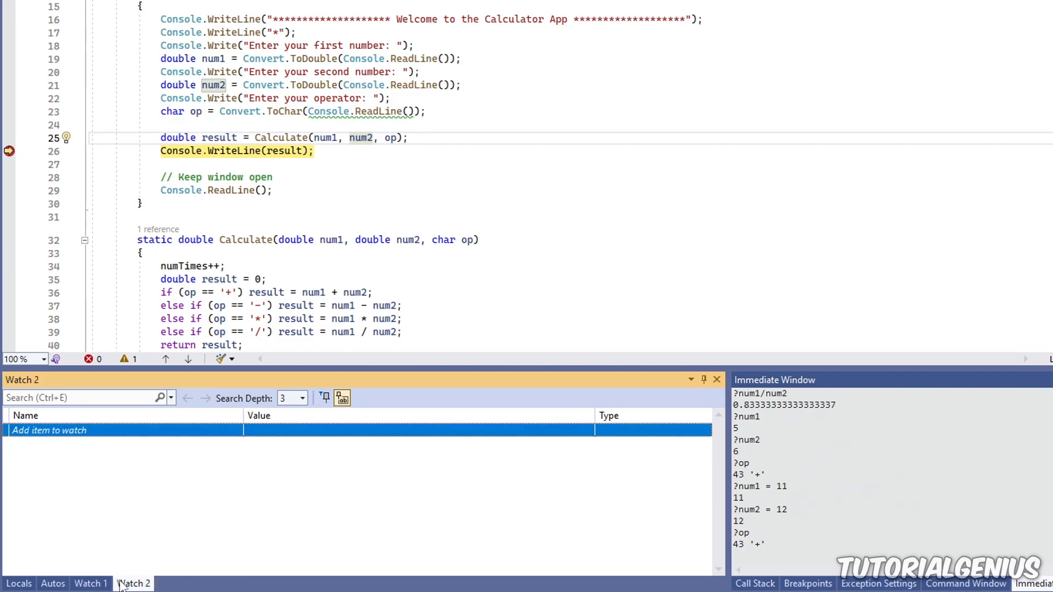
{"action": "left_click", "coordinate": [91, 583]}
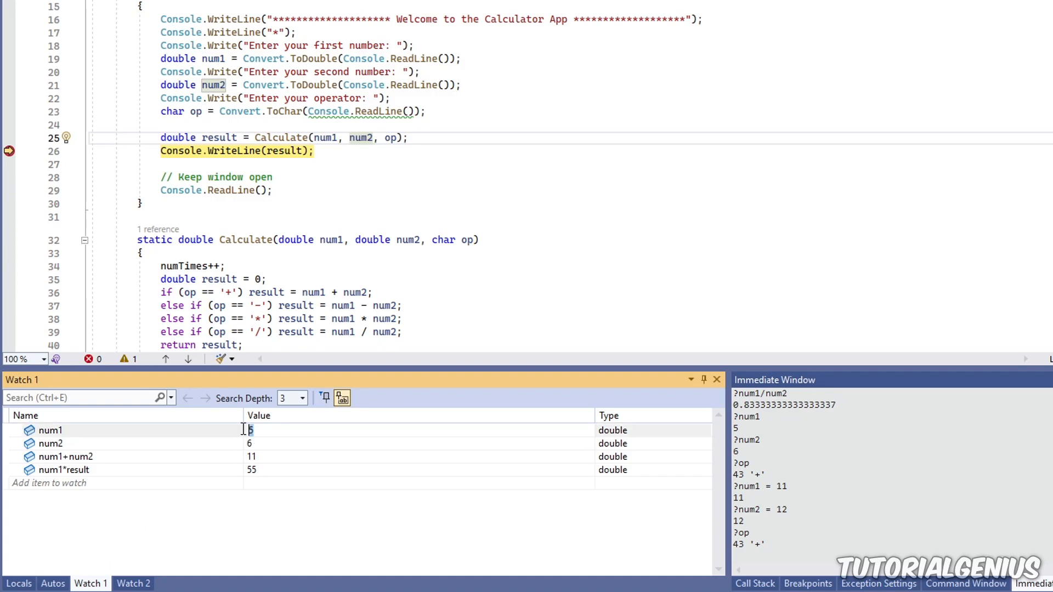
Set num1 to 3456 in Watch 1, making num1+num2 3462 and num1*result 38016
{"action": "type", "text": "3456"}
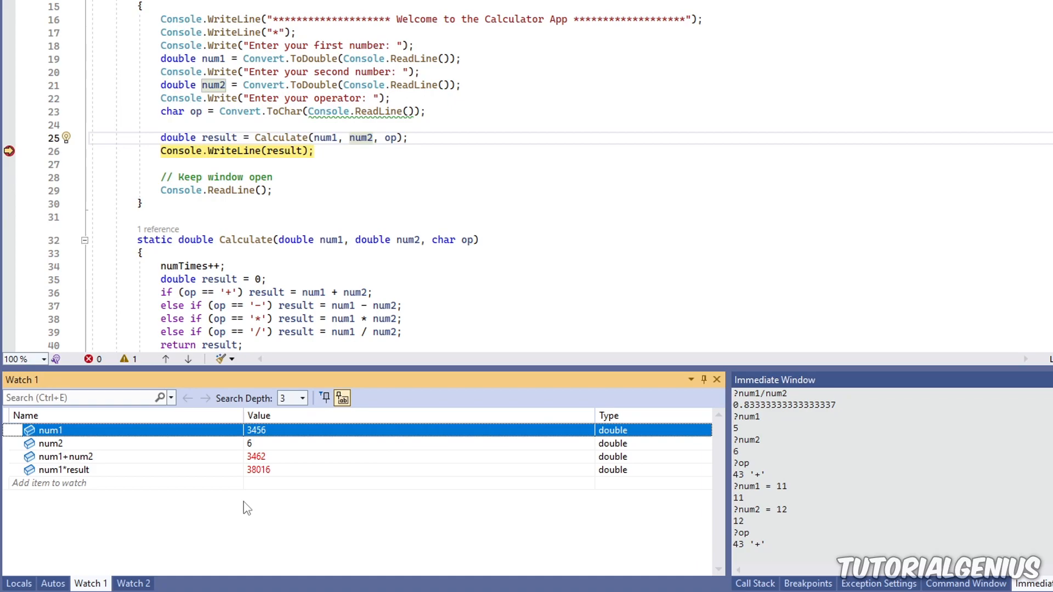
{"action": "left_click", "coordinate": [43, 482]}
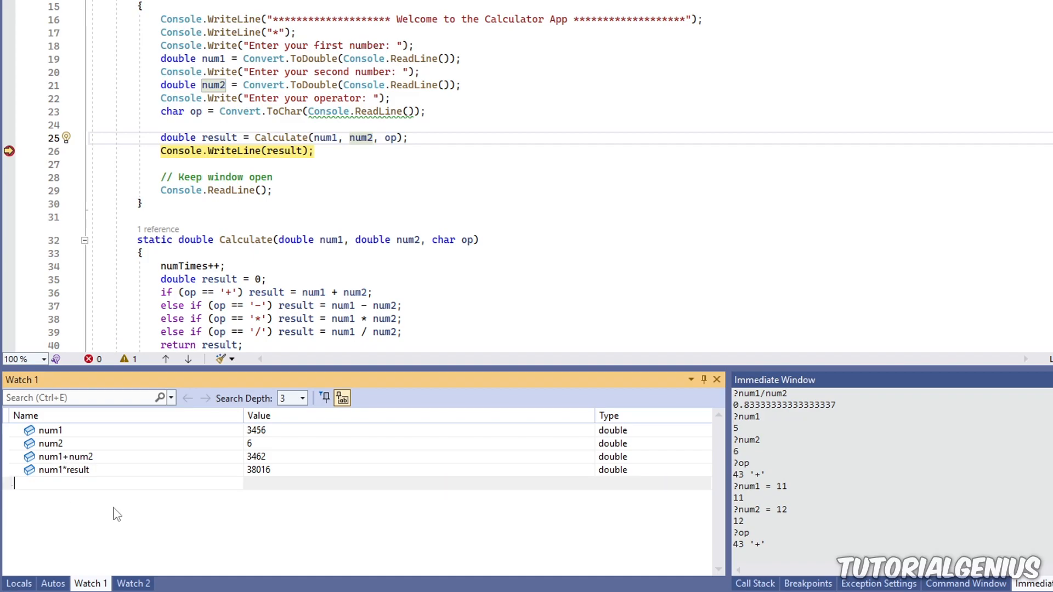
Add the watch Calculate(4, 8, '+') returning 12 and inspect the watch rows
{"action": "type", "text": "Calculate(4"}
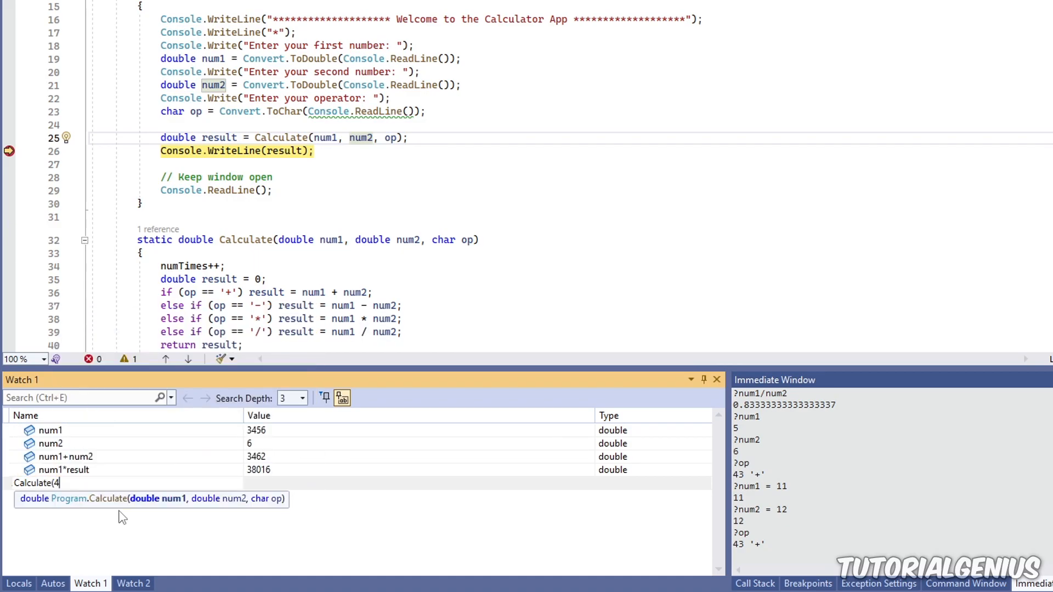
{"action": "type", "text": ", 8,"}
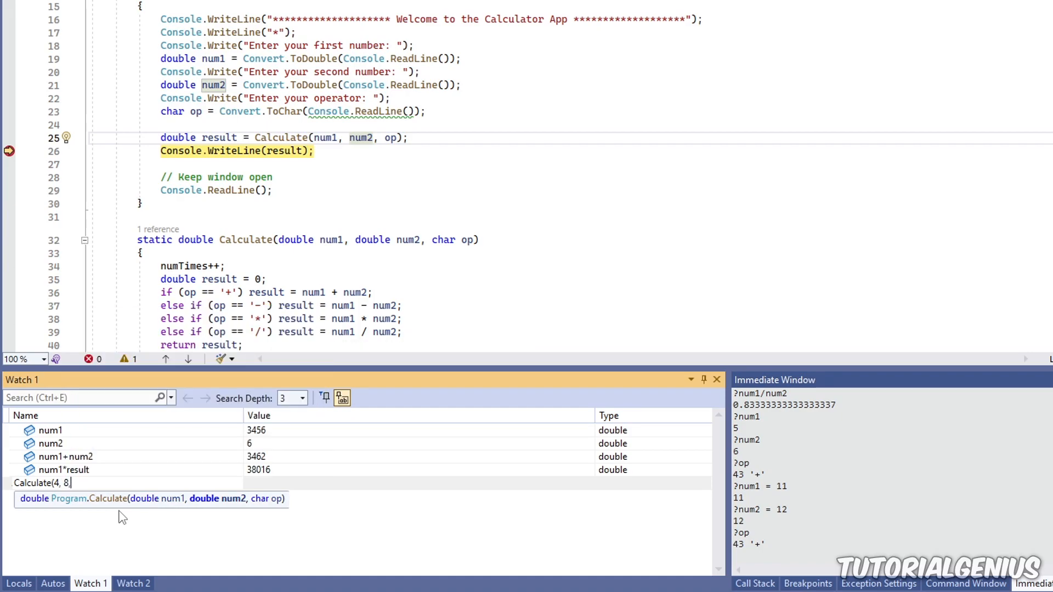
{"action": "type", "text": "'+')"}
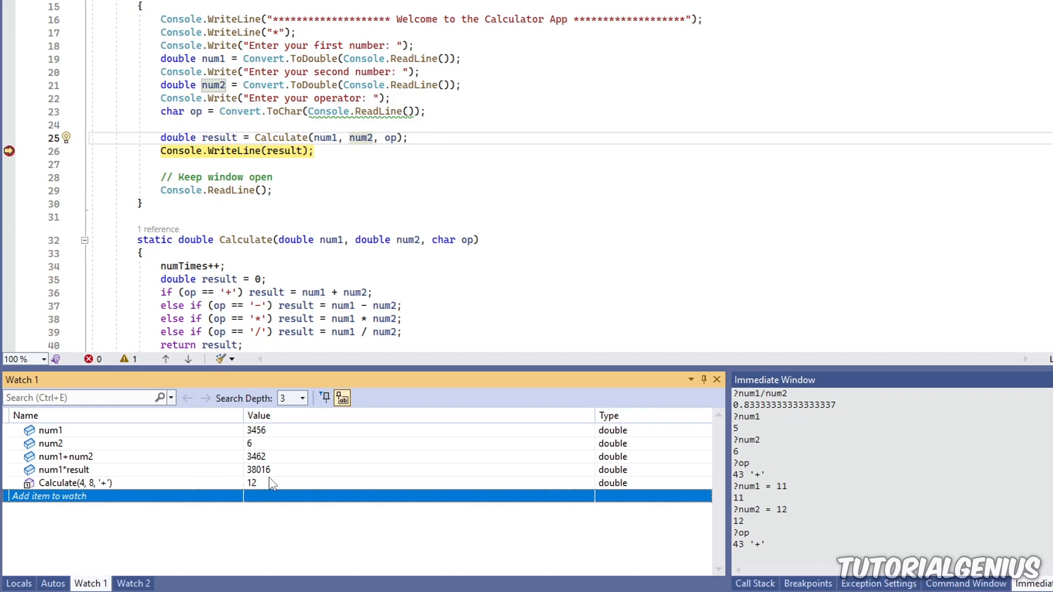
{"action": "left_click", "coordinate": [74, 483]}
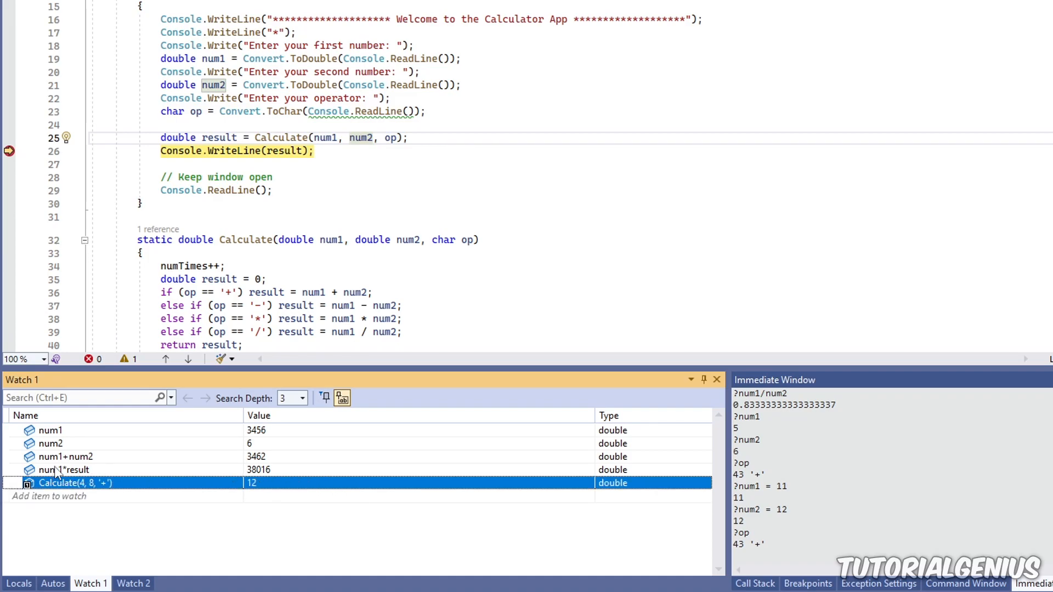
{"action": "left_click", "coordinate": [51, 443]}
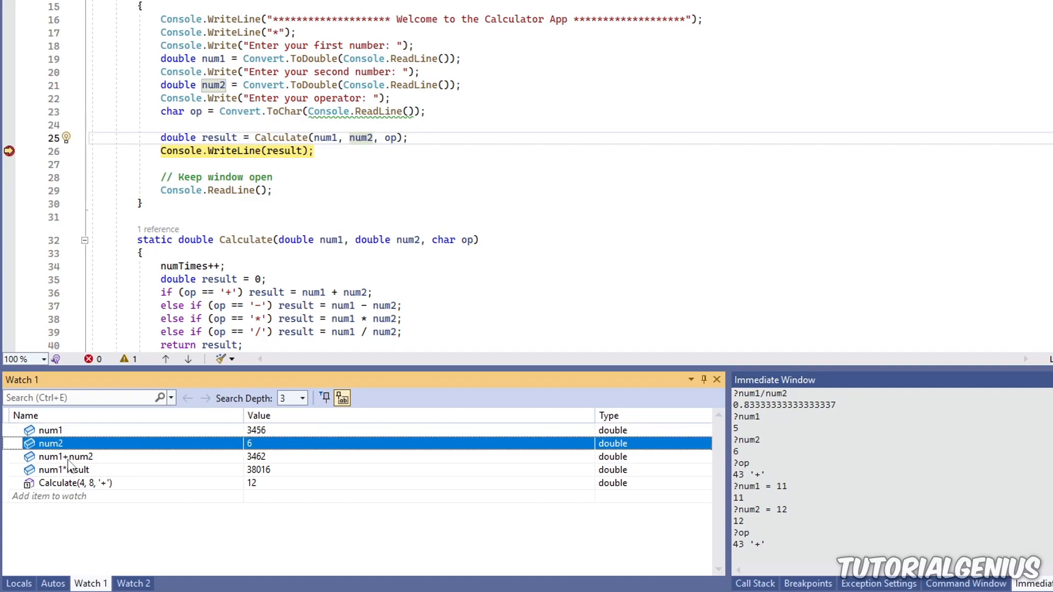
{"action": "left_click", "coordinate": [63, 470]}
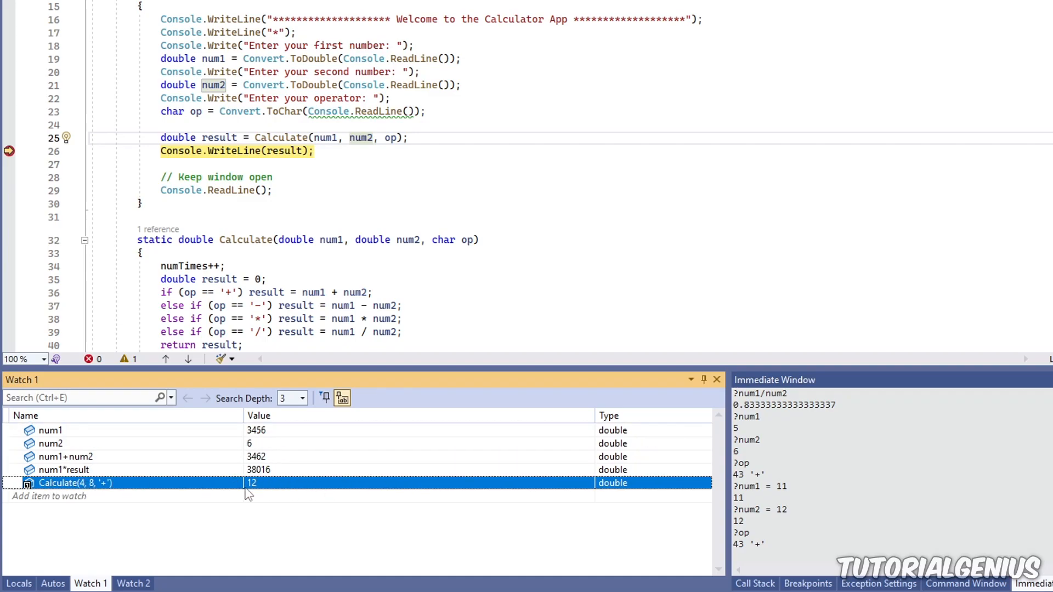
{"action": "mouse_move", "coordinate": [132, 518]}
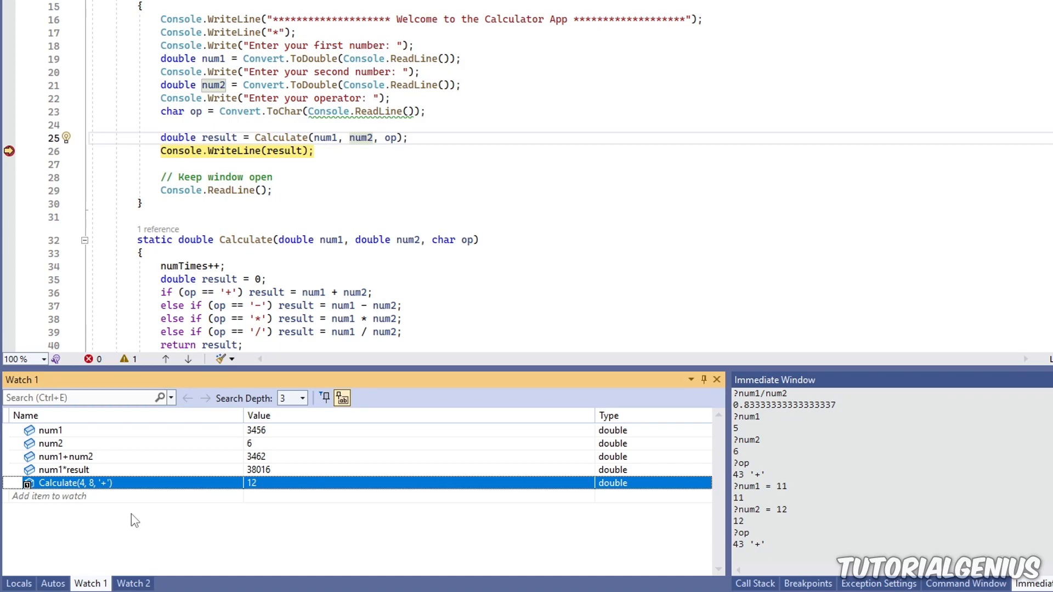
{"action": "mouse_move", "coordinate": [140, 536]}
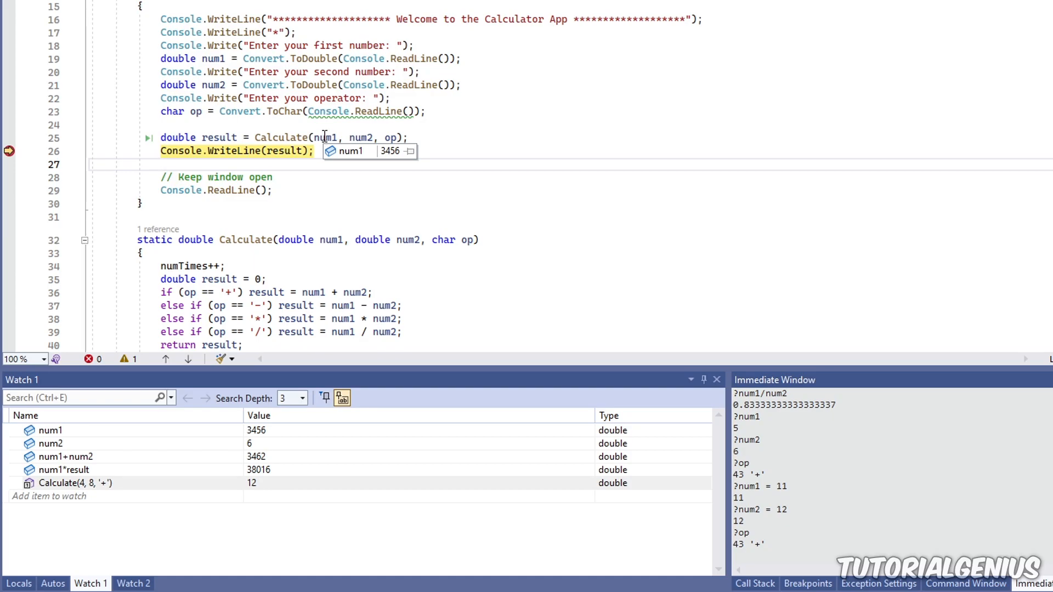
Inspect num1 from the Calculate call via QuickWatch, showing value 3456 of type double
{"action": "left_click", "coordinate": [162, 164]}
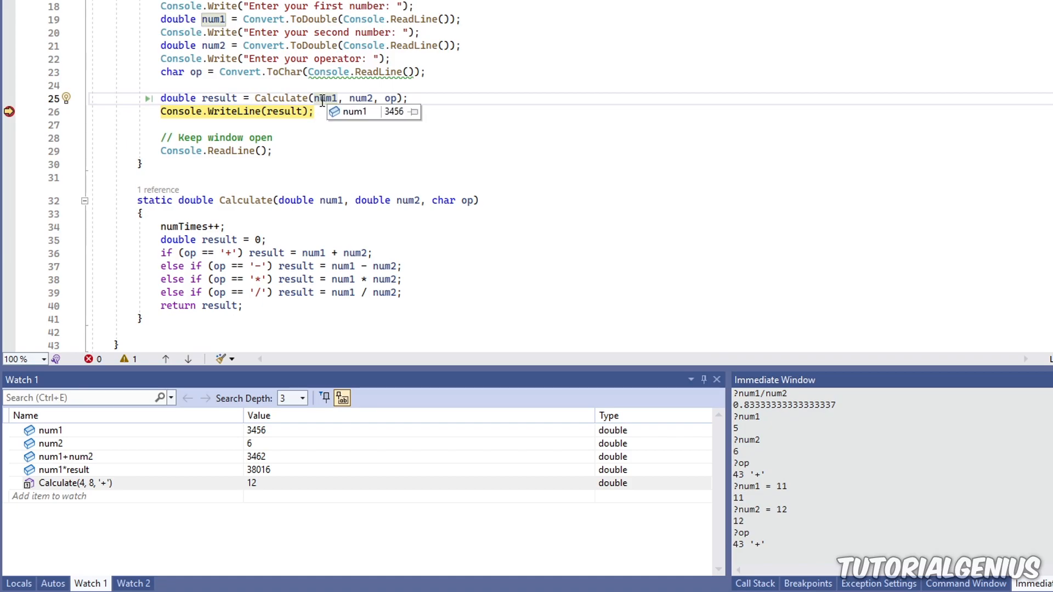
{"action": "right_click", "coordinate": [319, 101]}
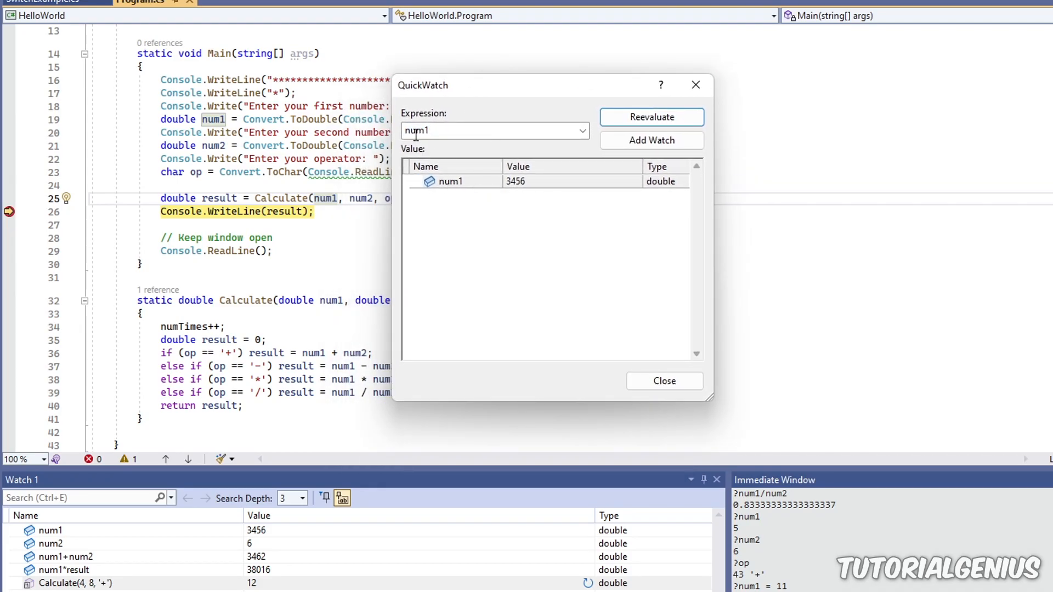
Re-evaluate num1 as 24, updating Watch 1 to 30 and 264, then switch the expression to result
{"action": "left_click", "coordinate": [450, 180]}
{"action": "type", "text": "24"}
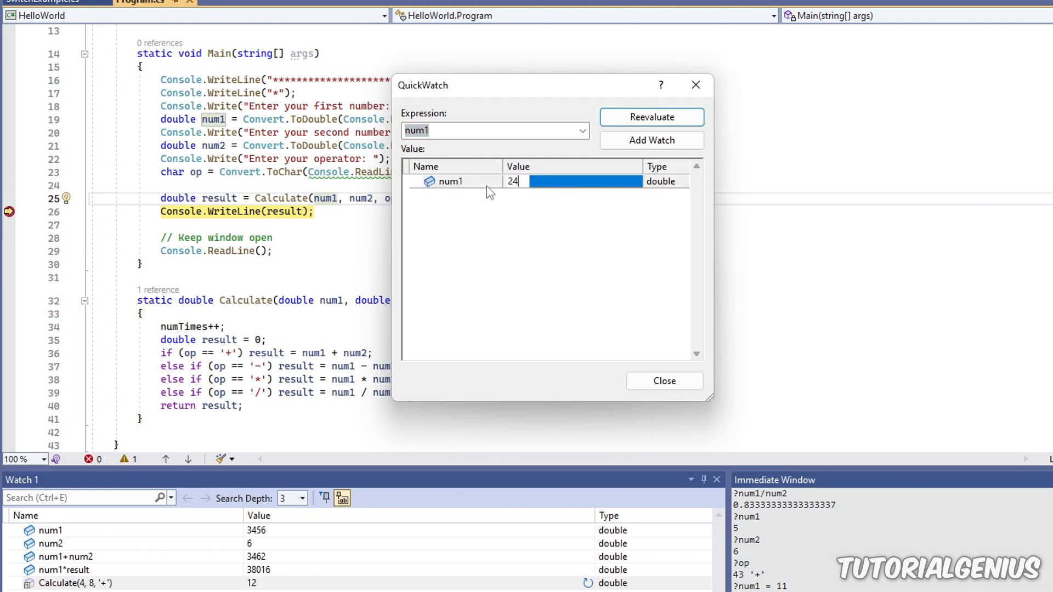
{"action": "left_click", "coordinate": [651, 118]}
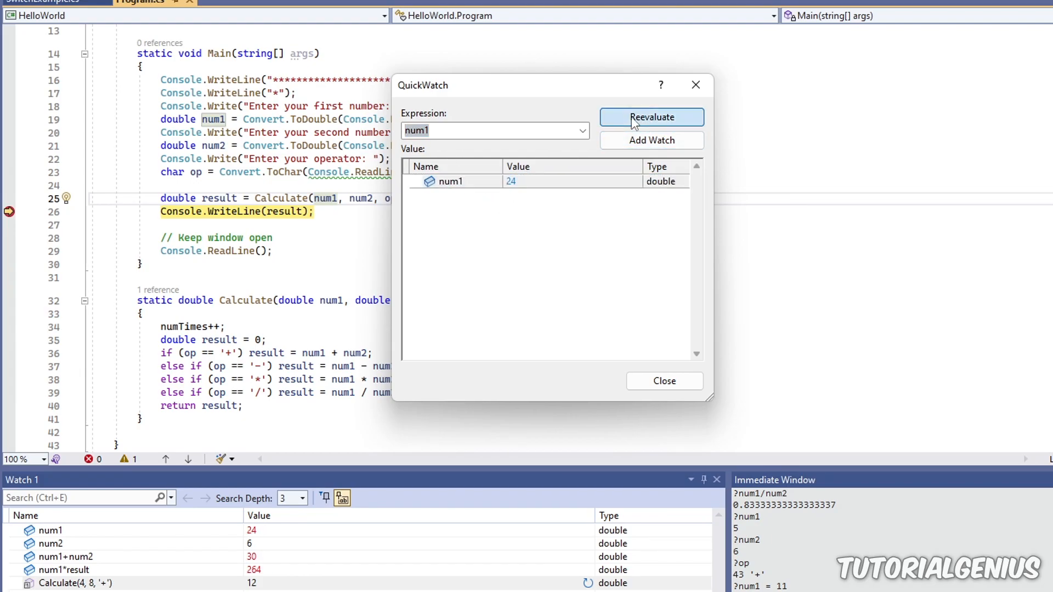
{"action": "left_click", "coordinate": [581, 130]}
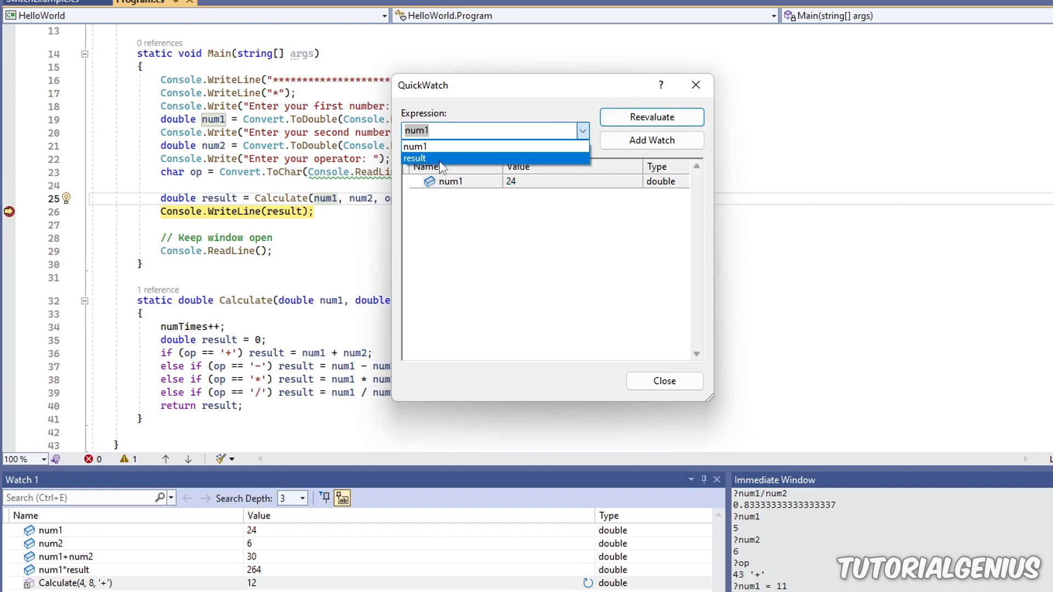
{"action": "left_click", "coordinate": [415, 158]}
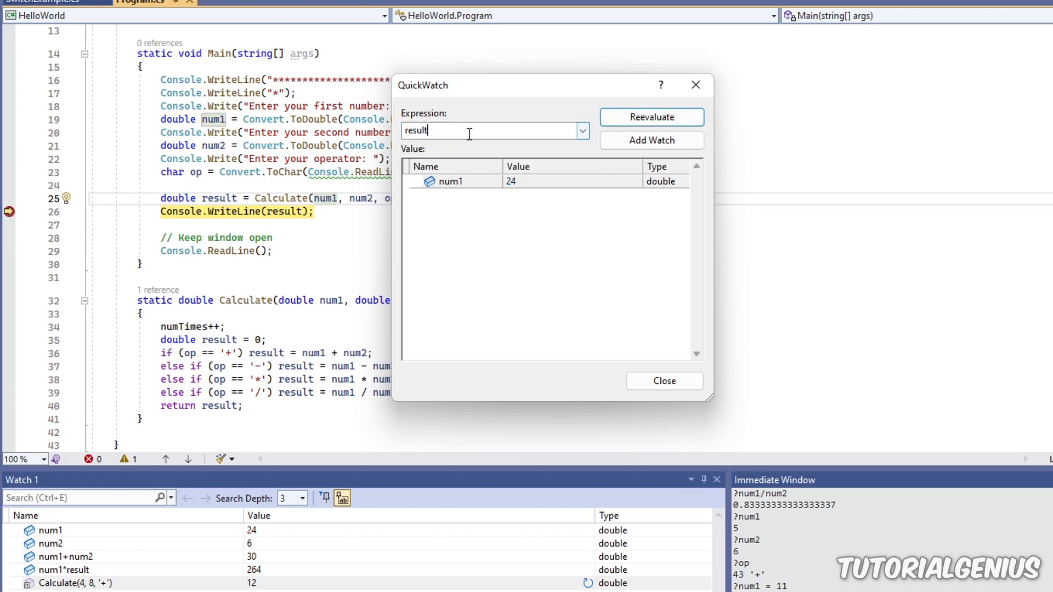
Evaluate Calculate(5,4,'+') in QuickWatch to get 9, then close the dialog
{"action": "type", "text": "Calculate("}
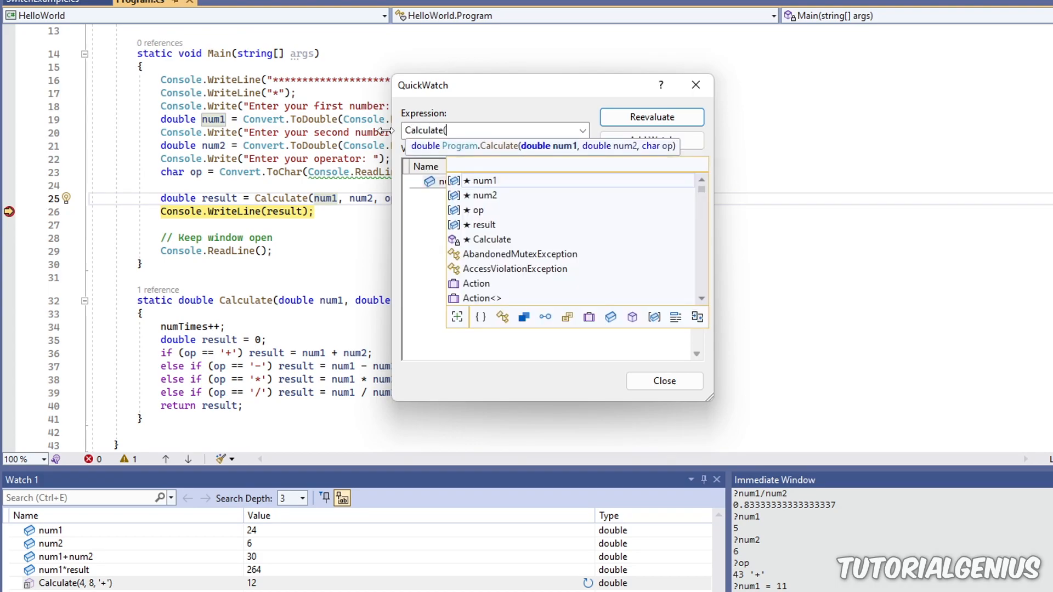
{"action": "type", "text": "5,4,"}
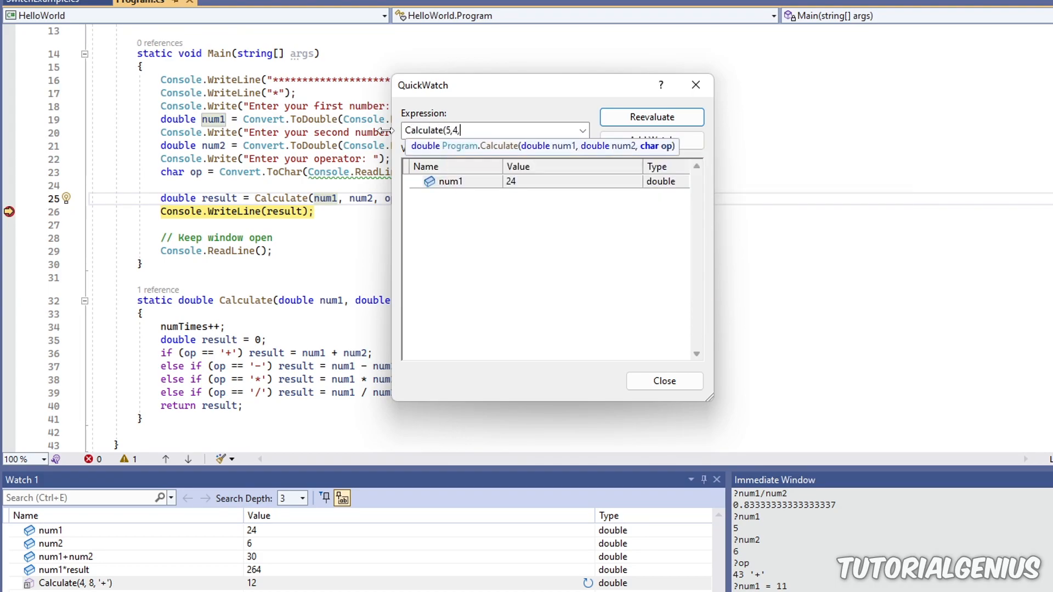
{"action": "type", "text": "'"}
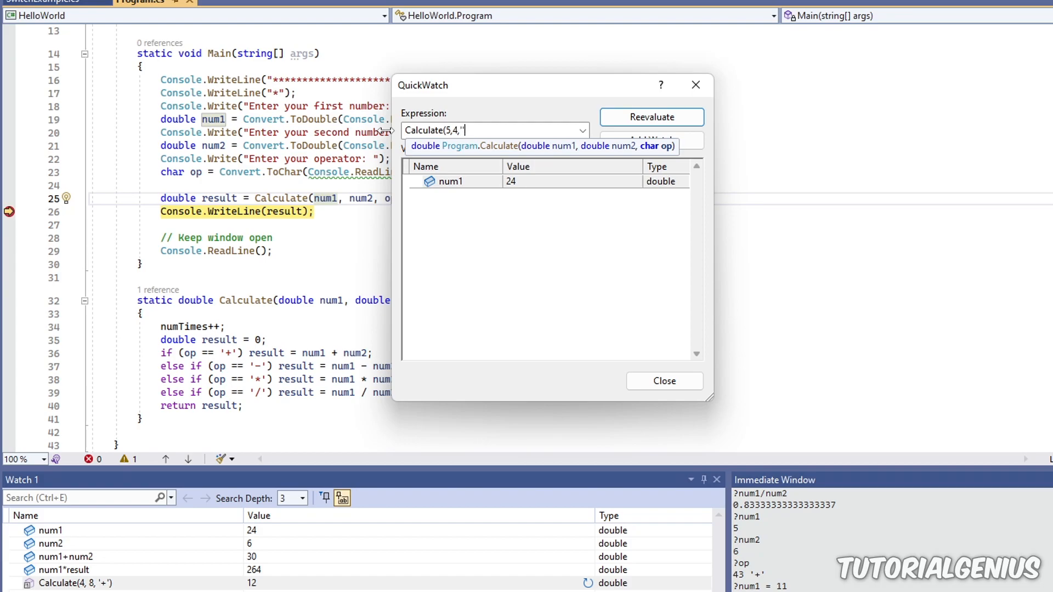
{"action": "type", "text": "+')"}
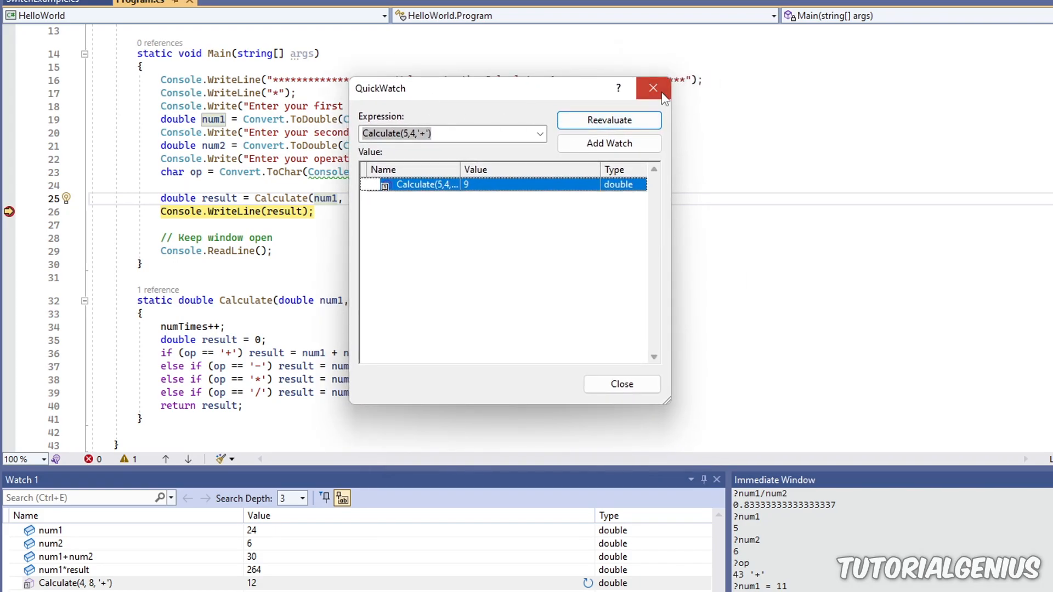
{"action": "left_click", "coordinate": [651, 88]}
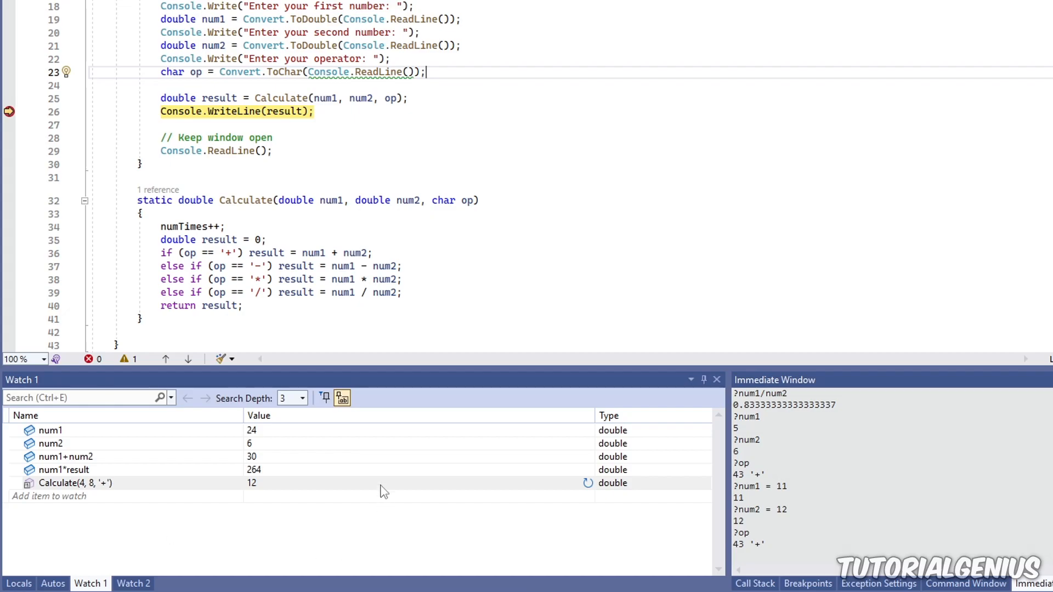
{"action": "mouse_move", "coordinate": [101, 530]}
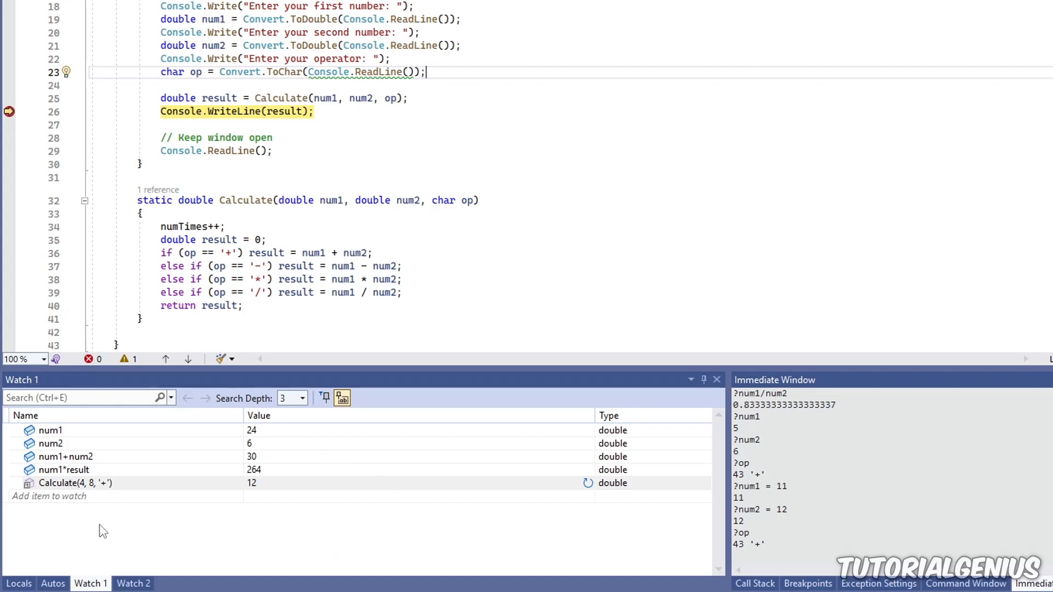